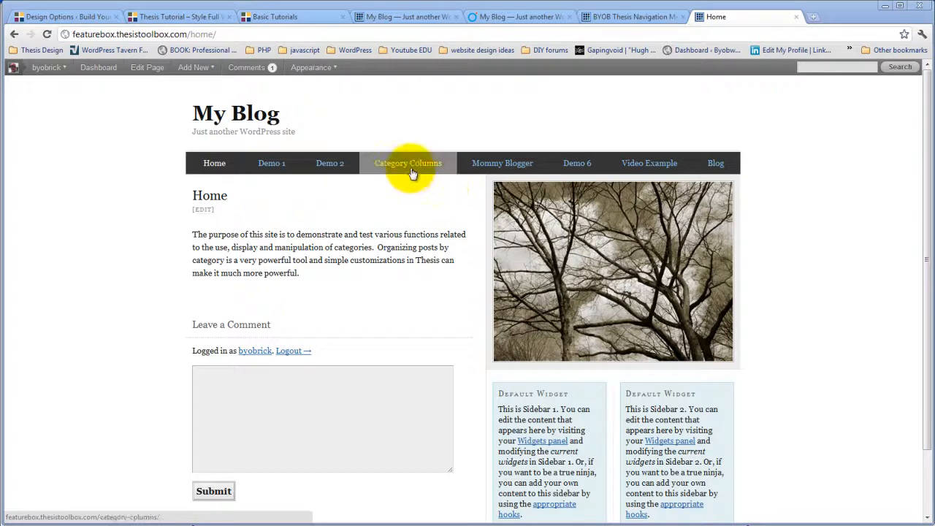
{"action": "mouse_move", "coordinate": [649, 163]}
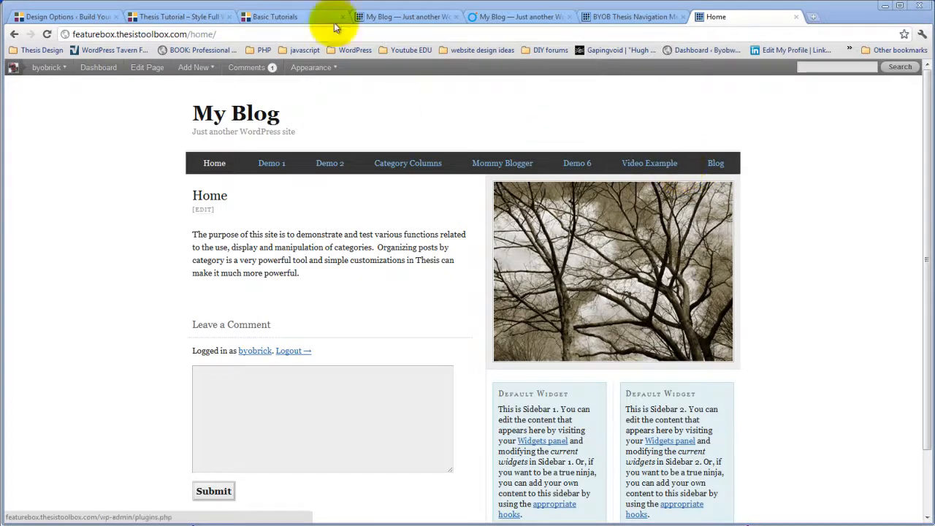
- Review an example two-line menu, then reach the Thesis Site Options Navigation Menu Pages list
{"action": "left_click", "coordinate": [179, 16]}
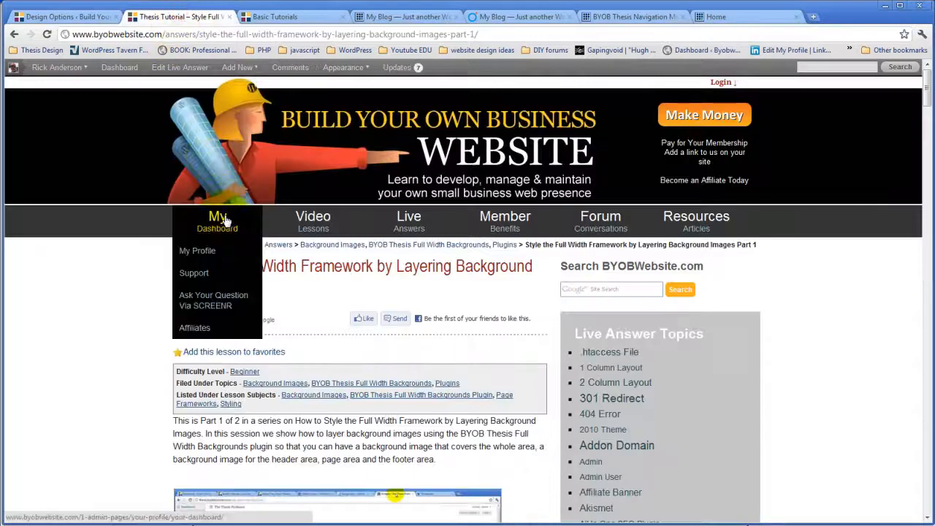
{"action": "mouse_move", "coordinate": [313, 221]}
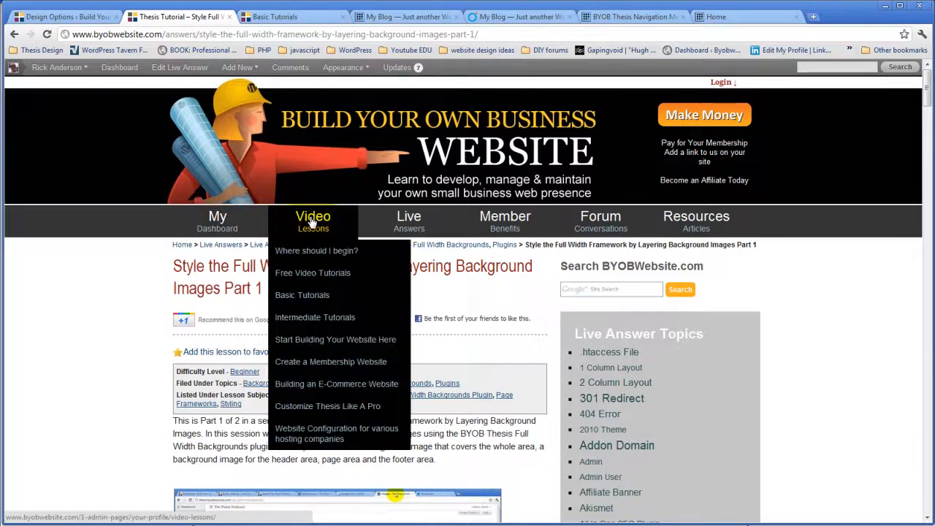
{"action": "mouse_move", "coordinate": [408, 221]}
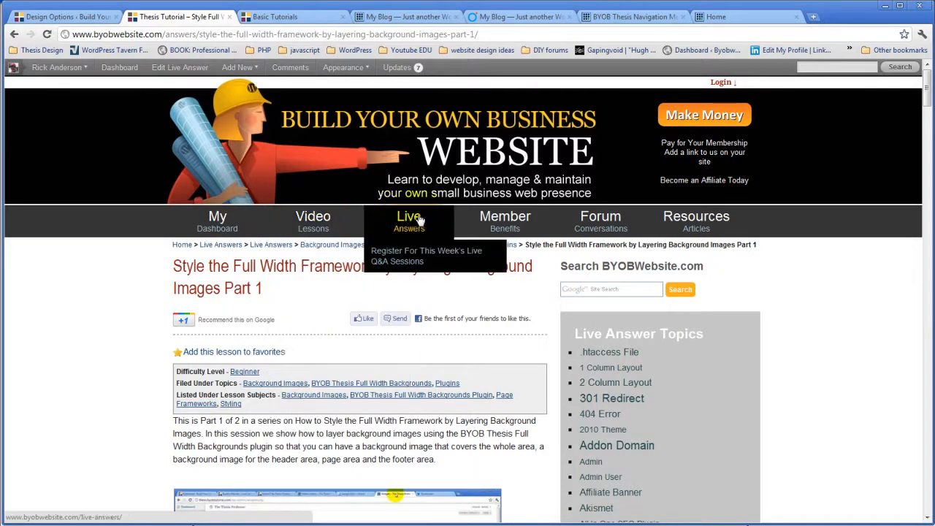
{"action": "mouse_move", "coordinate": [217, 221]}
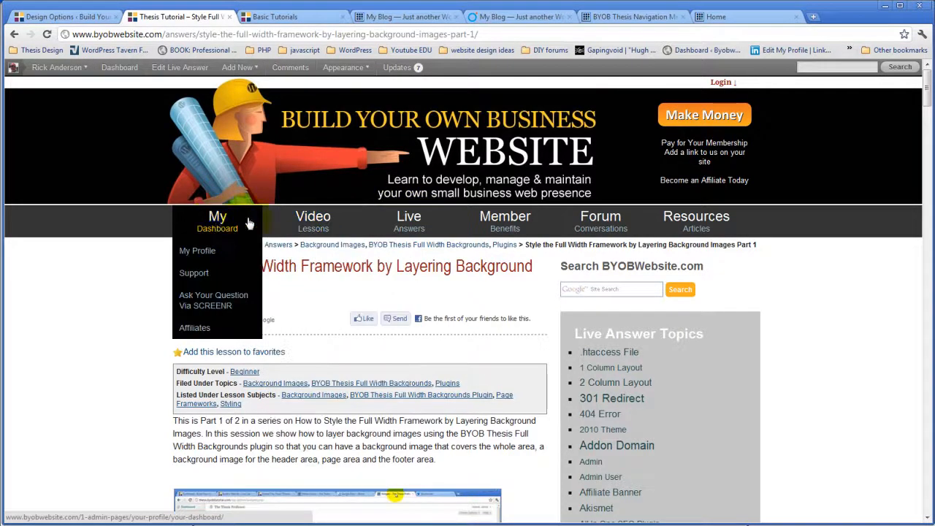
{"action": "mouse_move", "coordinate": [408, 221]}
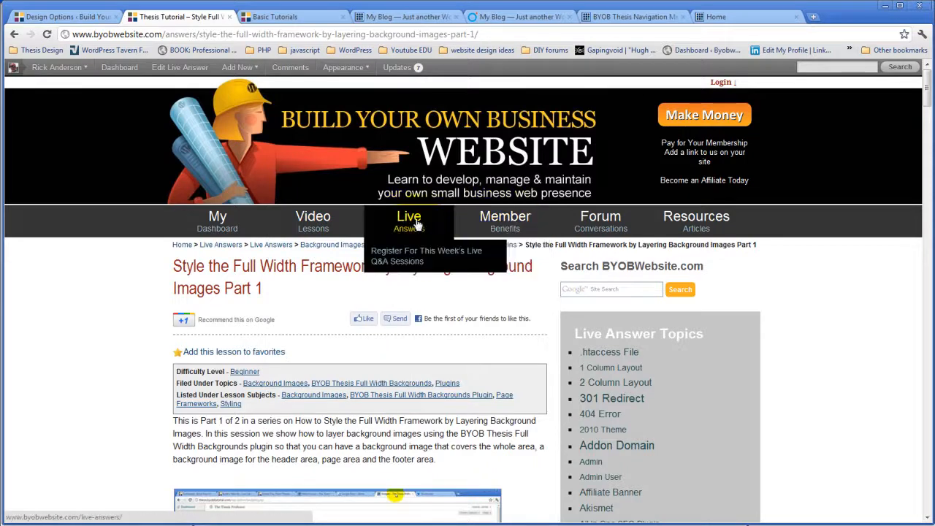
{"action": "mouse_move", "coordinate": [654, 51]}
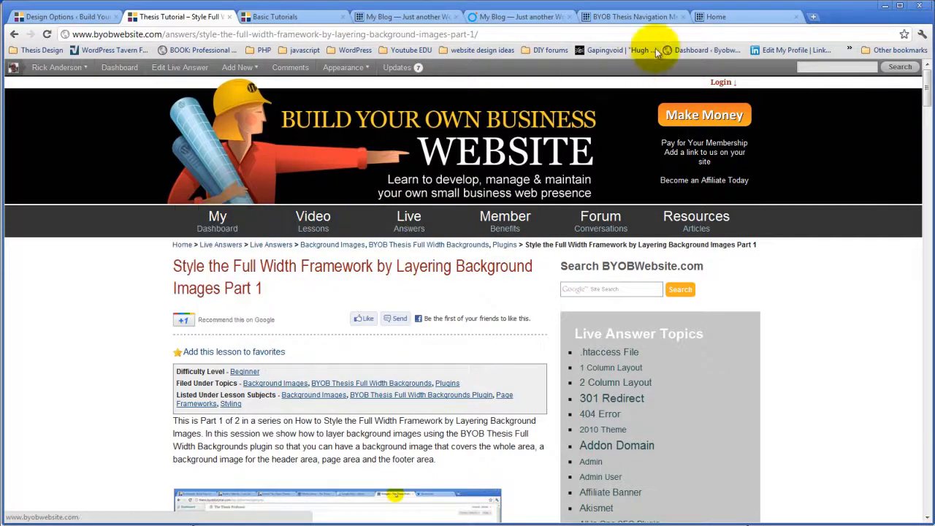
{"action": "left_click", "coordinate": [738, 16]}
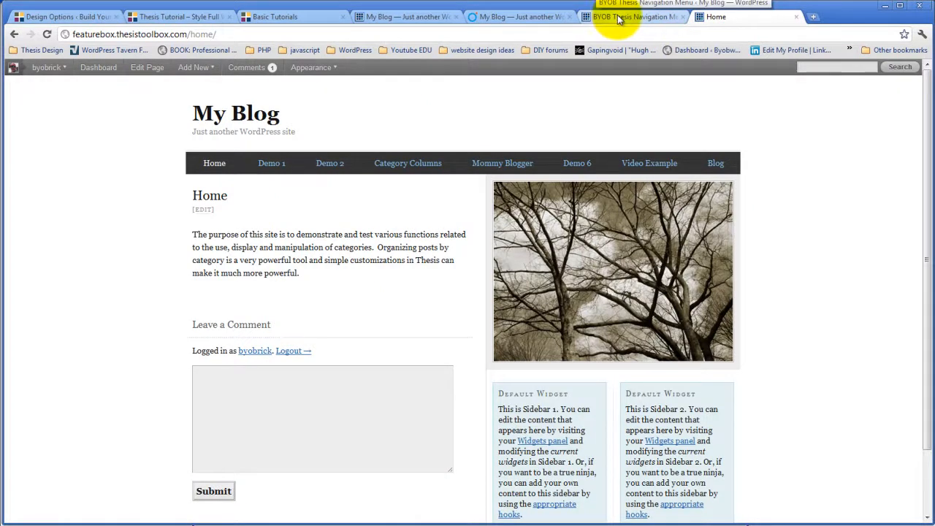
{"action": "left_click", "coordinate": [632, 16]}
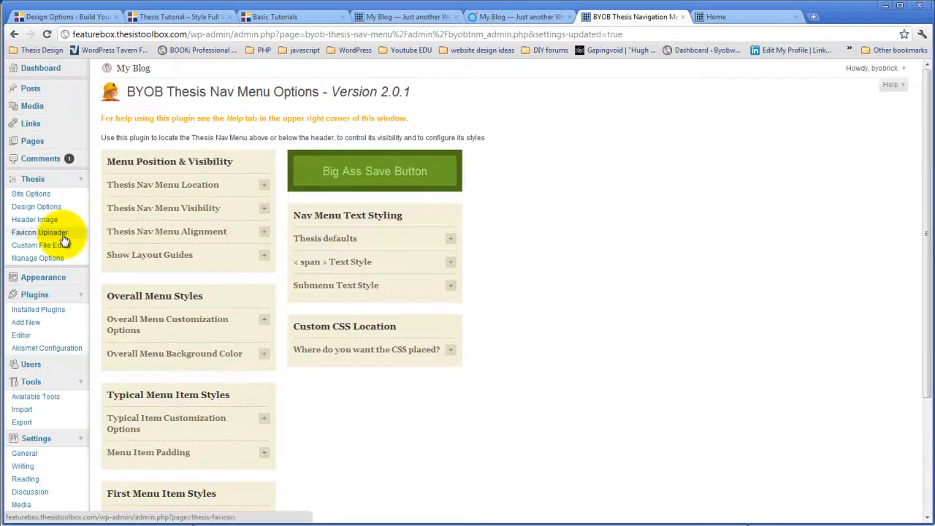
{"action": "left_click", "coordinate": [40, 232]}
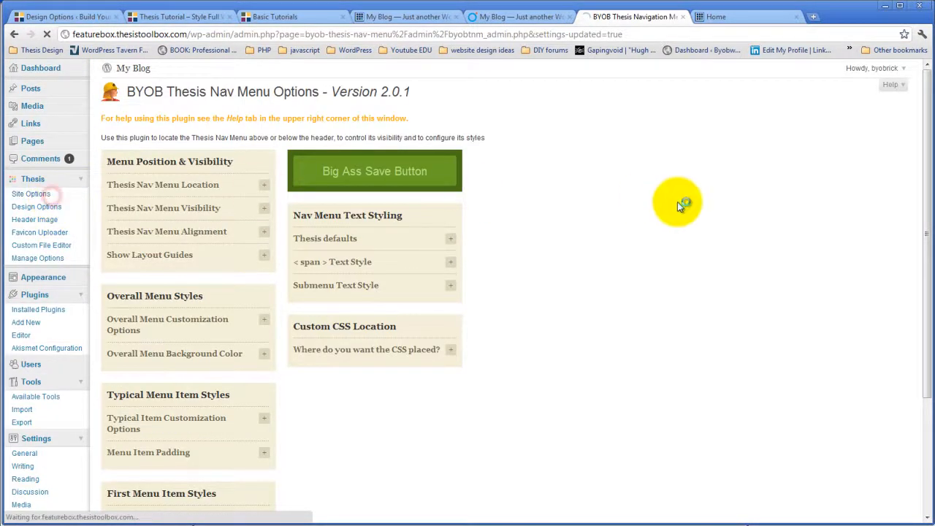
{"action": "left_click", "coordinate": [32, 193]}
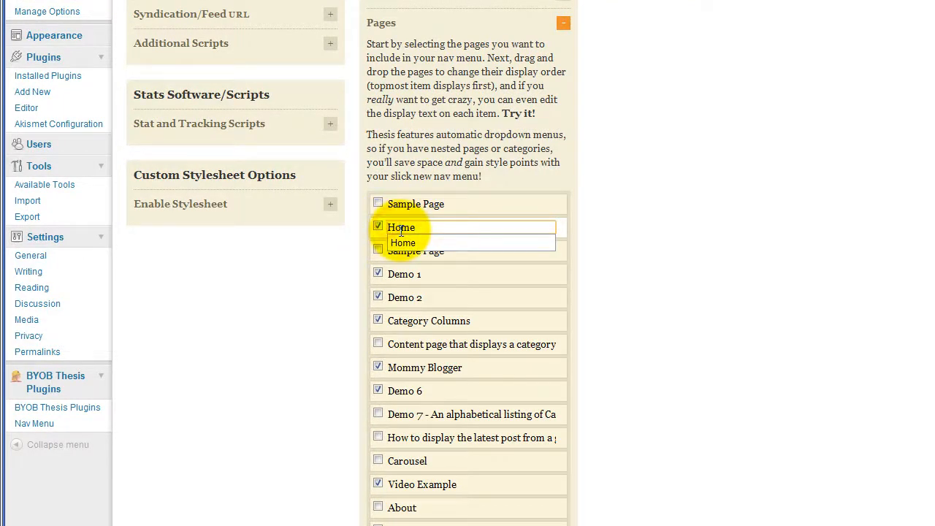
- Wrap the Home label as <span>Home</span> and select the span markup for reuse on other labels
{"action": "type", "text": "<s"}
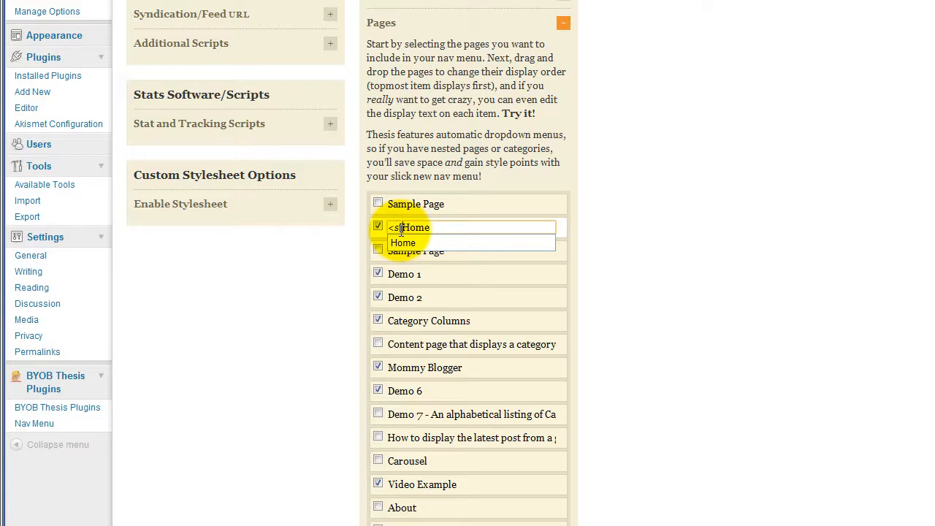
{"action": "type", "text": "[sm"}
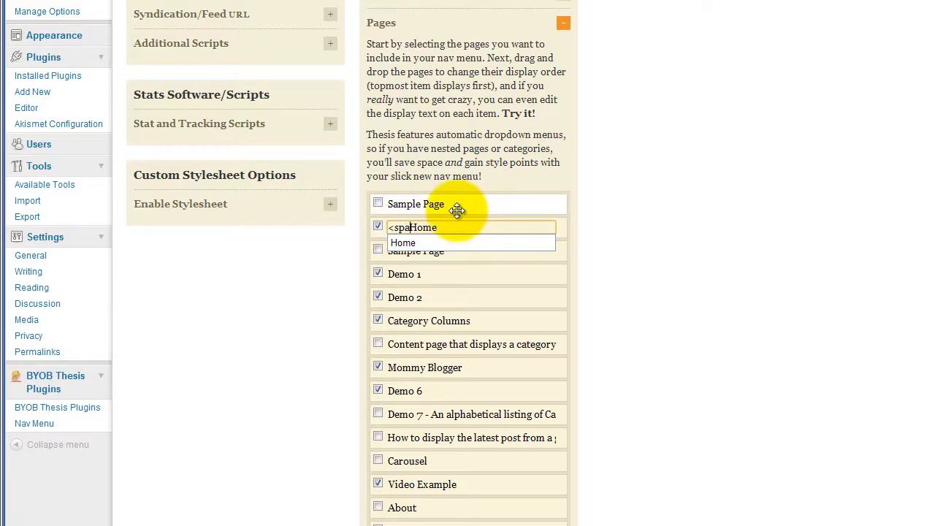
{"action": "type", "text": "n>"}
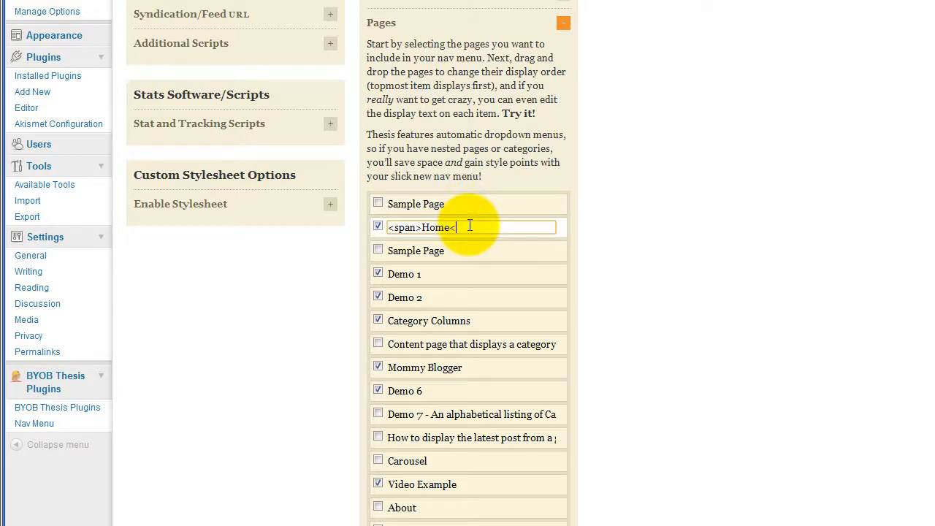
{"action": "type", "text": "/span>"}
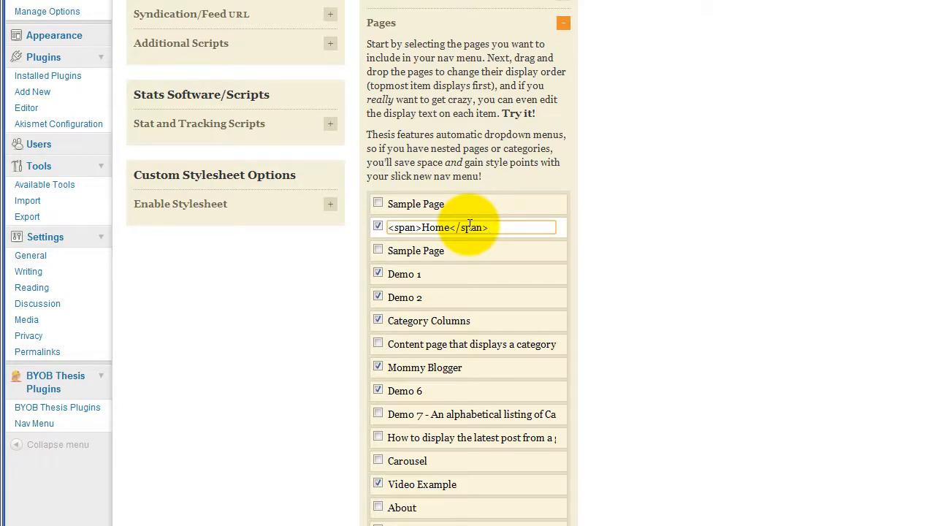
{"action": "double_click", "coordinate": [404, 273]}
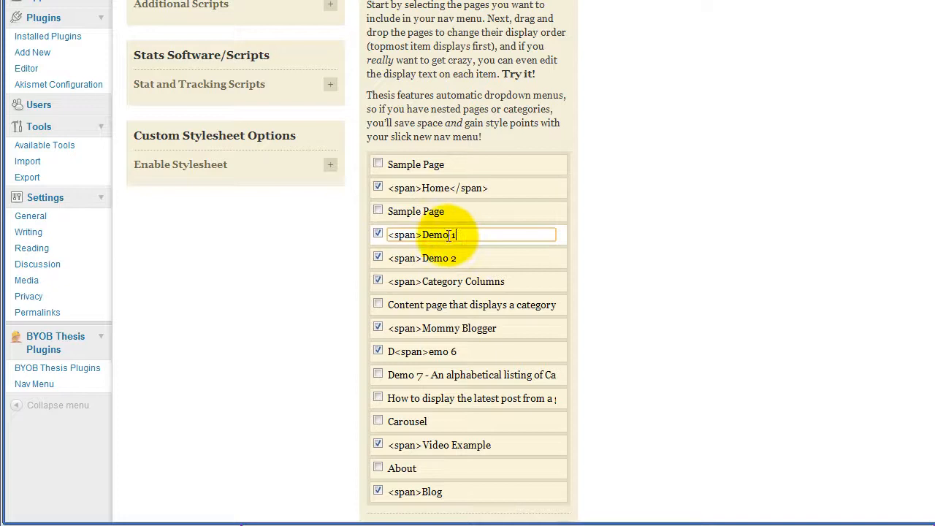
- Make the Demo labels two-line, e.g. <span>Demo</span><br />One and <br />Two, copying the markup
{"action": "type", "text": "</span>"}
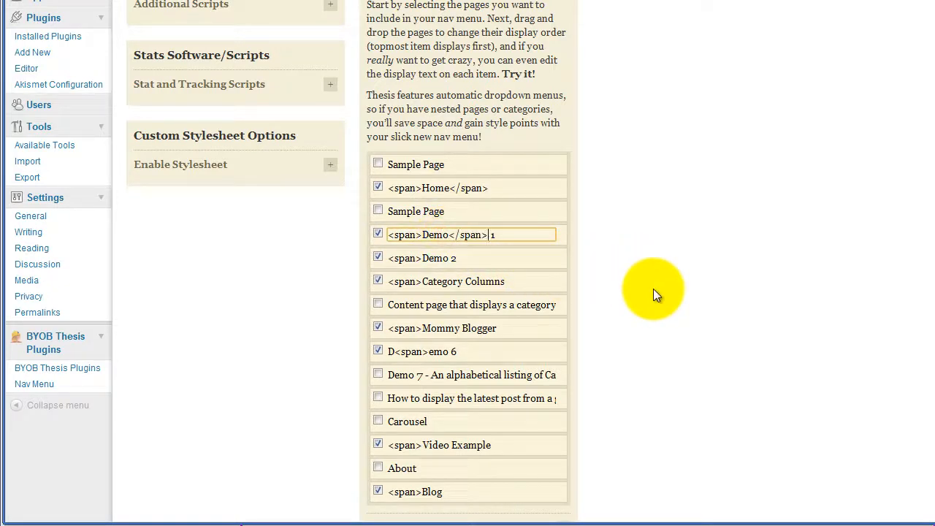
{"action": "type", "text": "<"}
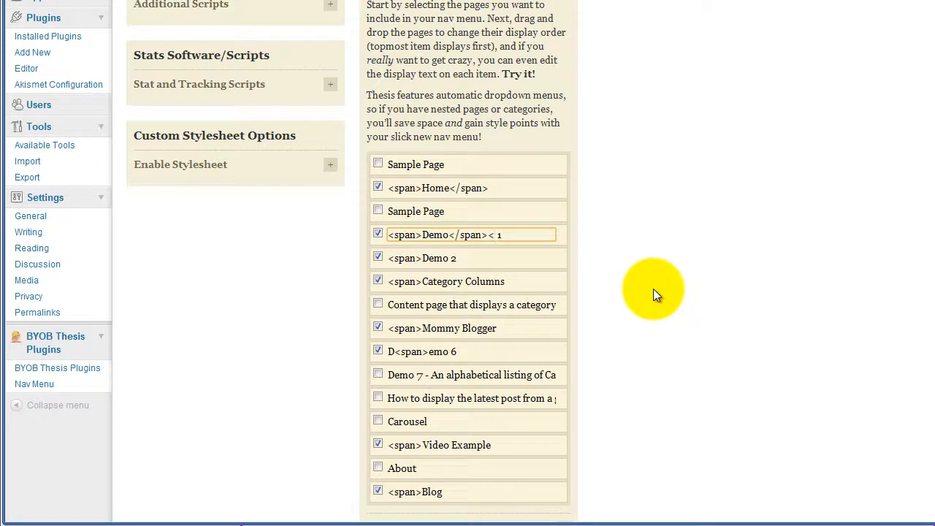
{"action": "type", "text": "br"}
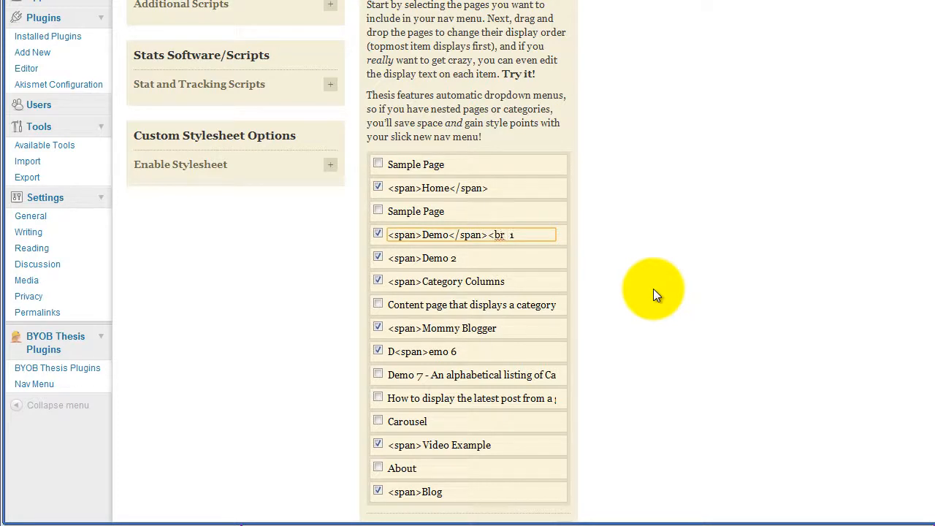
{"action": "type", "text": "/>"}
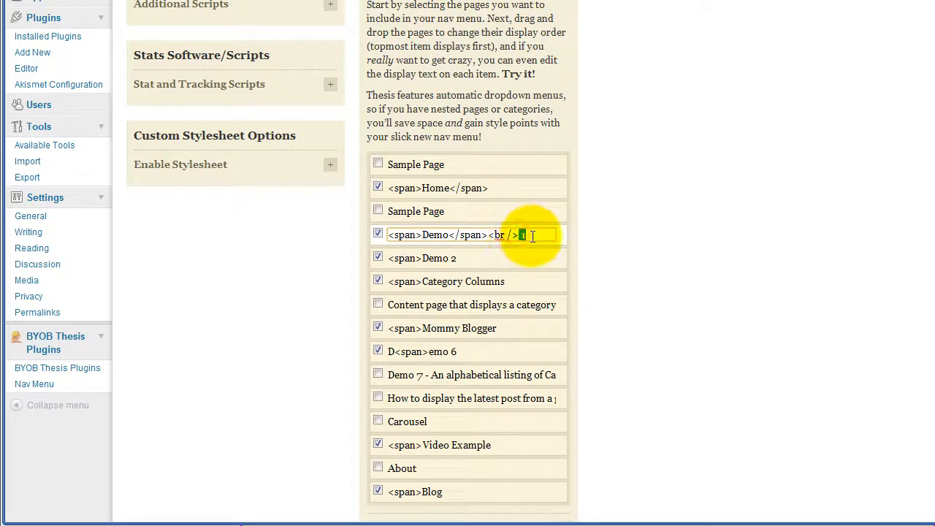
{"action": "type", "text": "0"}
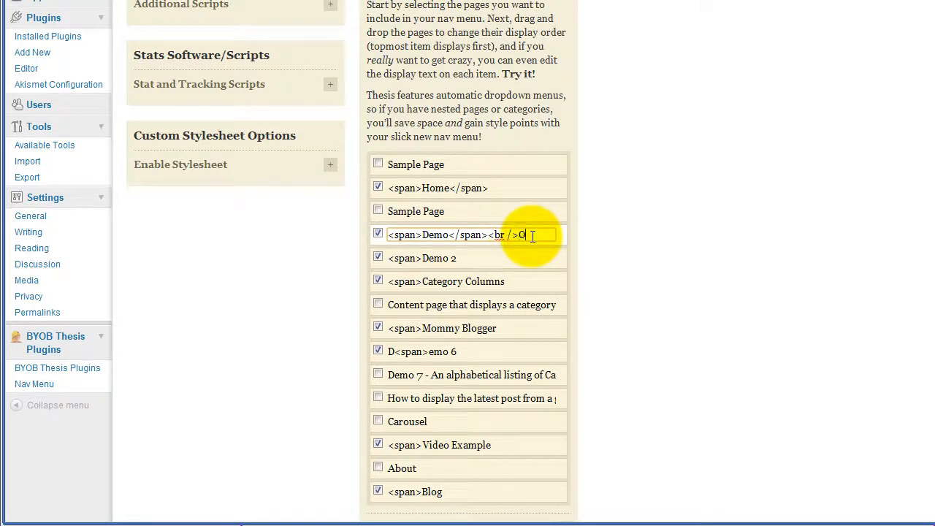
{"action": "type", "text": "One"}
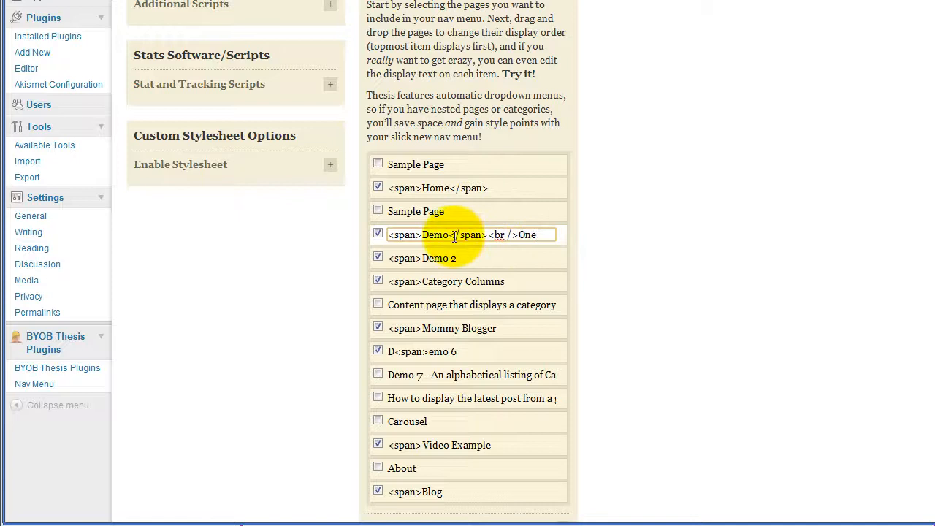
{"action": "left_click_drag", "start_coordinate": [451, 235], "coordinate": [516, 235]}
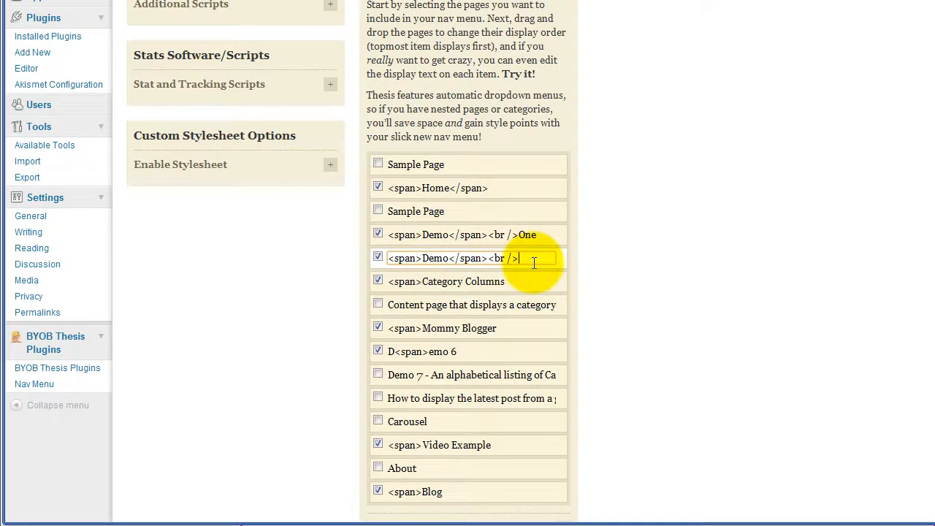
{"action": "type", "text": "Two"}
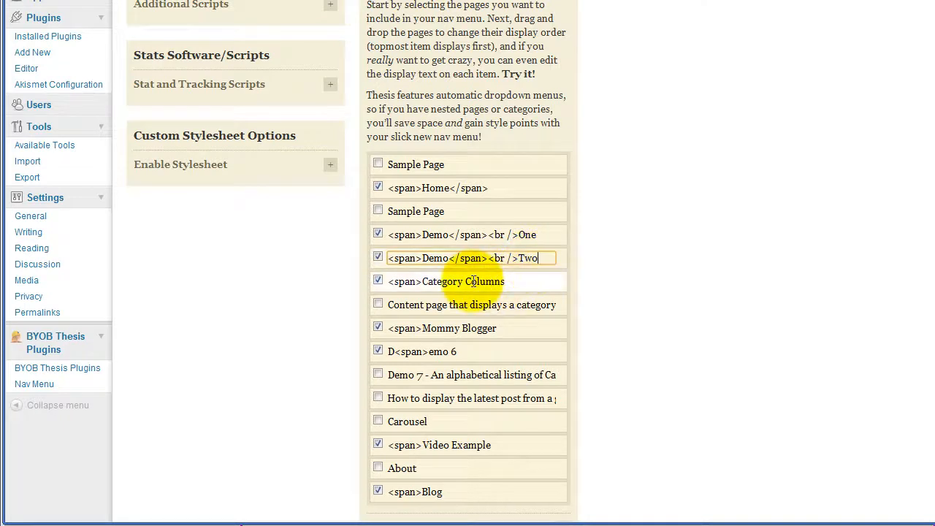
- Apply the same </span><br /> split to Category Columns, Video Example and Blog Articles labels
{"action": "left_click", "coordinate": [446, 282]}
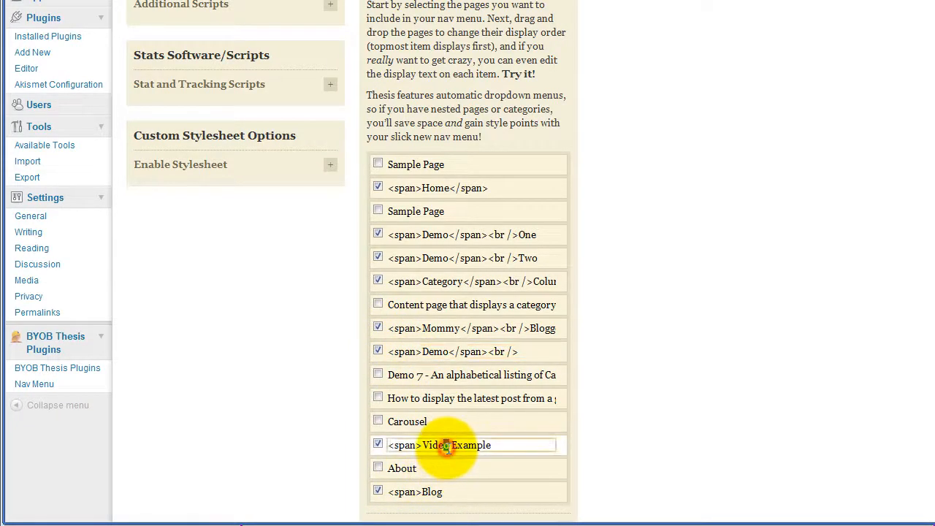
{"action": "double_click", "coordinate": [471, 445]}
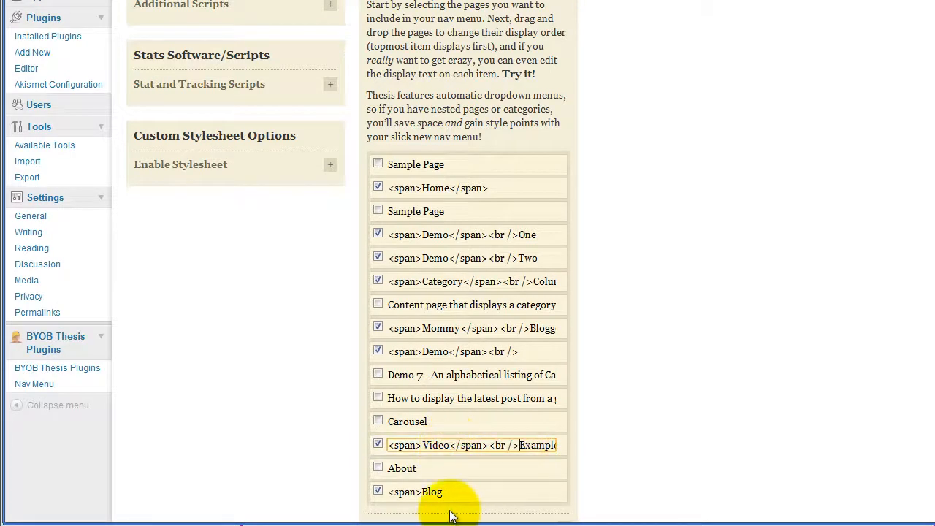
{"action": "left_click", "coordinate": [468, 491]}
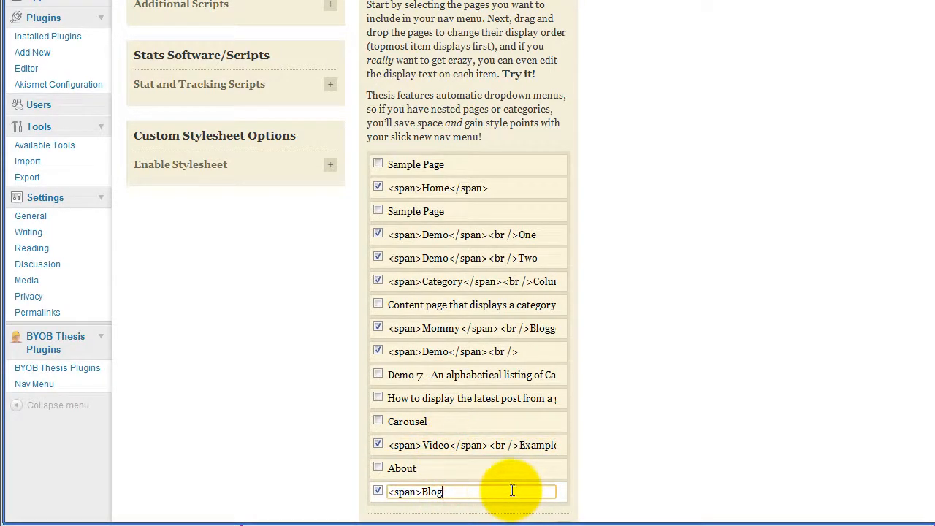
{"action": "type", "text": "</span><br />Ar"}
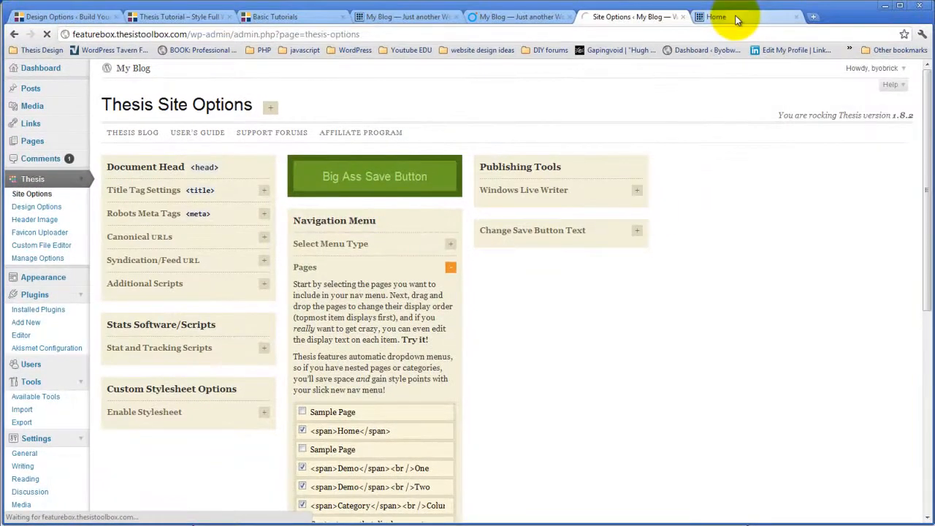
- Check the two-line menu on the blog, then add 'Six' as the Demo 6 item's second line
{"action": "left_click", "coordinate": [731, 16]}
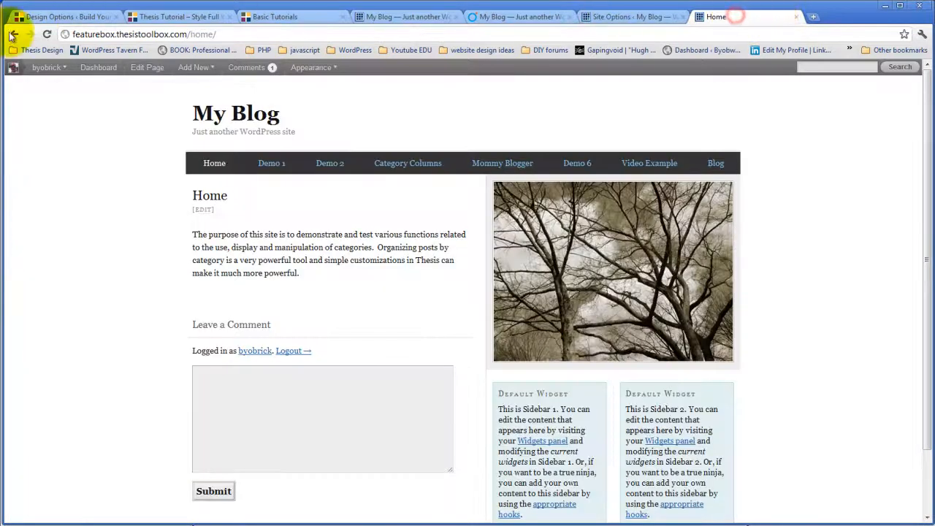
{"action": "left_click", "coordinate": [14, 33]}
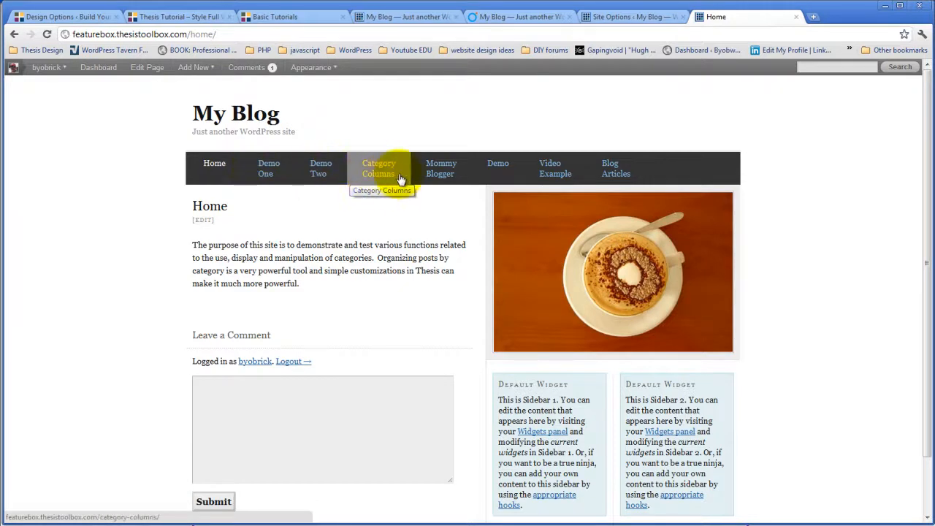
{"action": "mouse_move", "coordinate": [498, 168]}
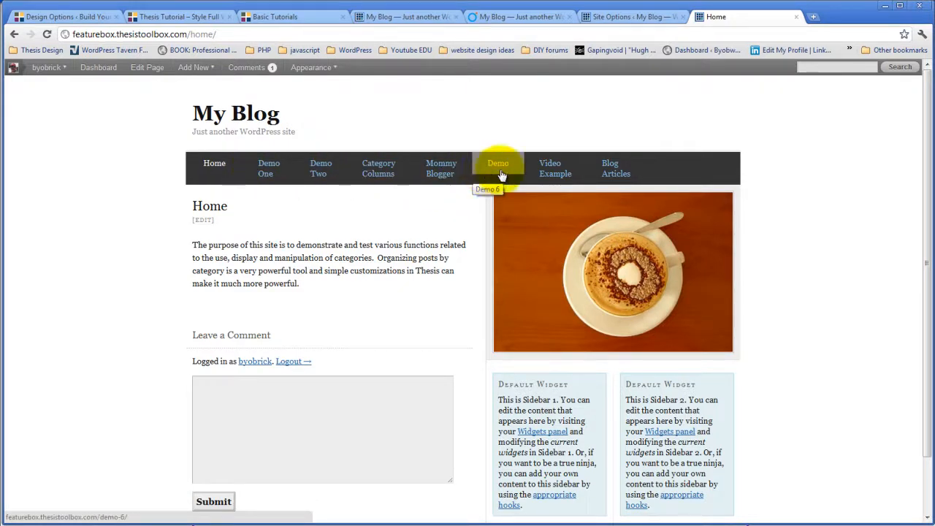
{"action": "mouse_move", "coordinate": [553, 168]}
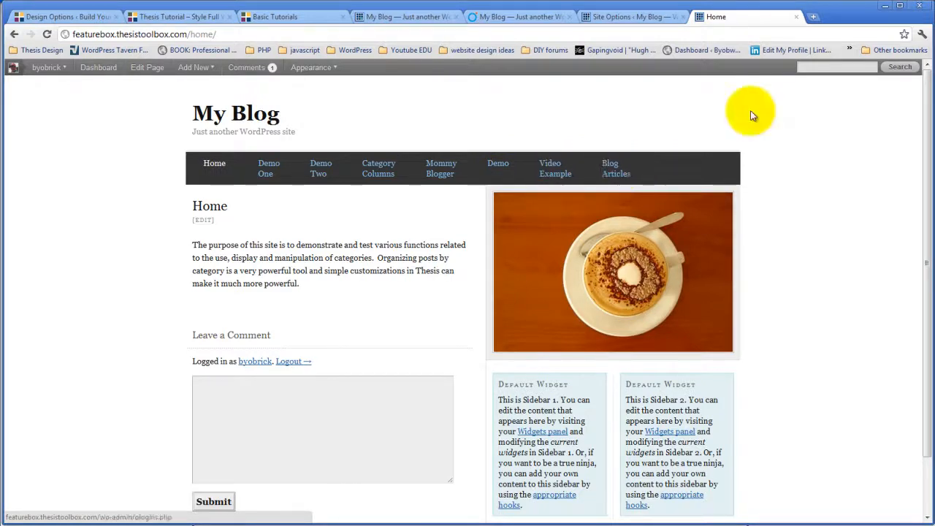
{"action": "left_click", "coordinate": [628, 16]}
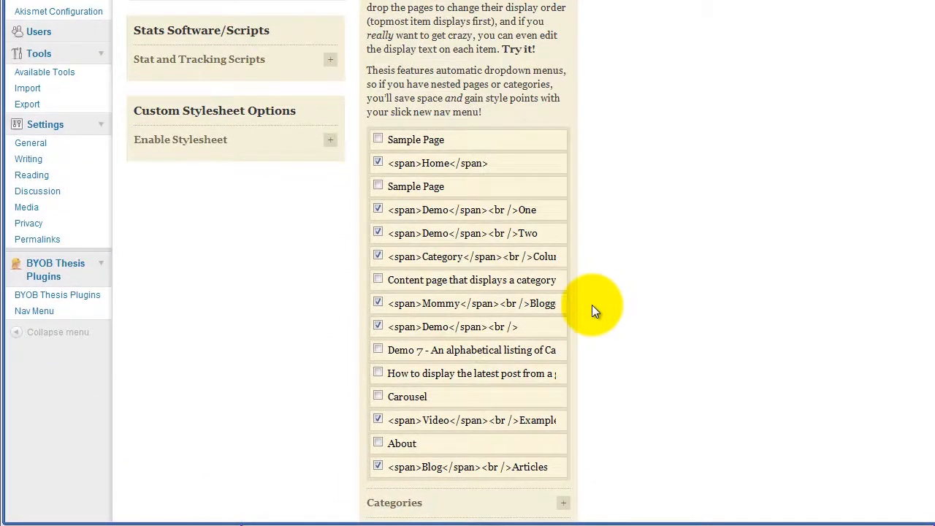
{"action": "left_click", "coordinate": [468, 327]}
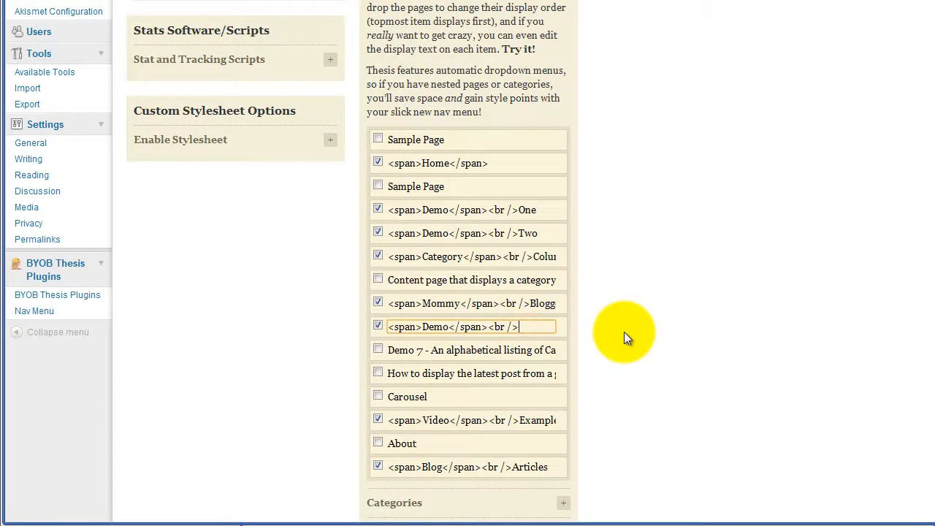
{"action": "type", "text": "Six"}
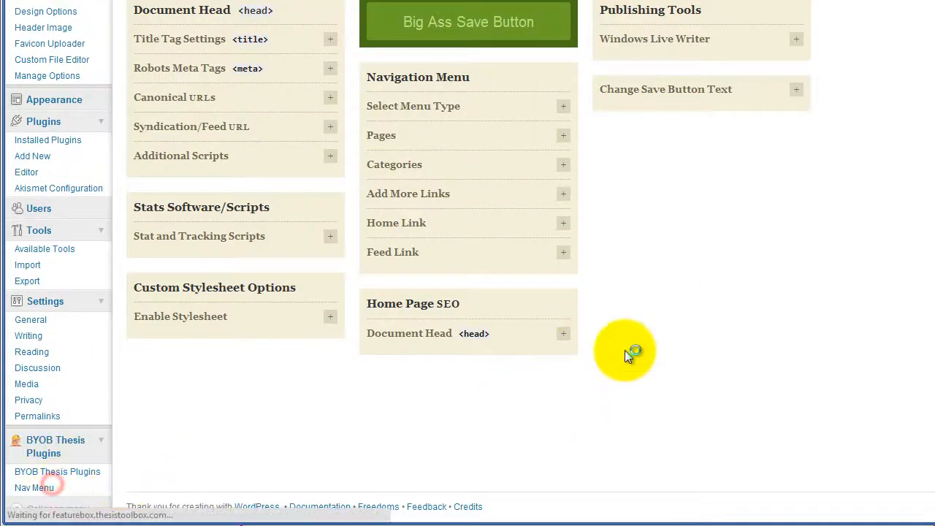
- In BYOB Nav Menu options, center the Thesis default menu text and save
{"action": "left_click", "coordinate": [34, 487]}
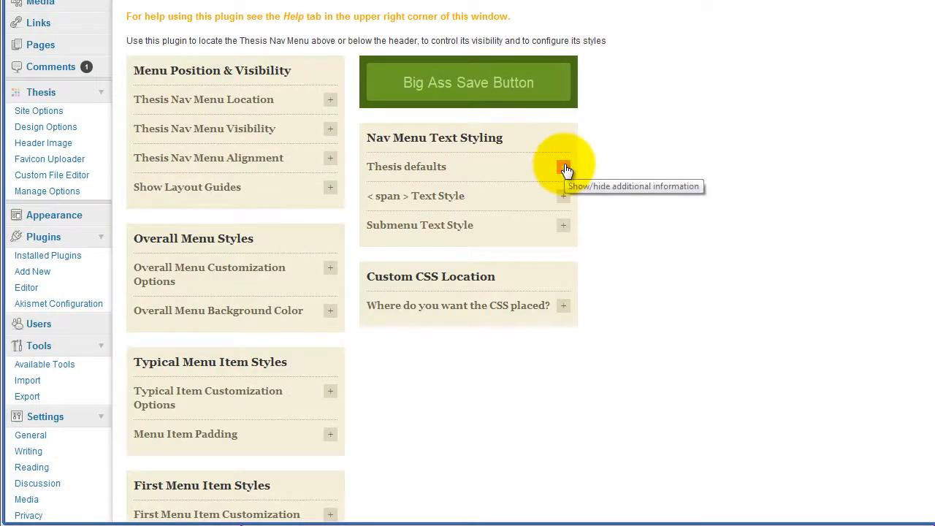
{"action": "left_click", "coordinate": [563, 167]}
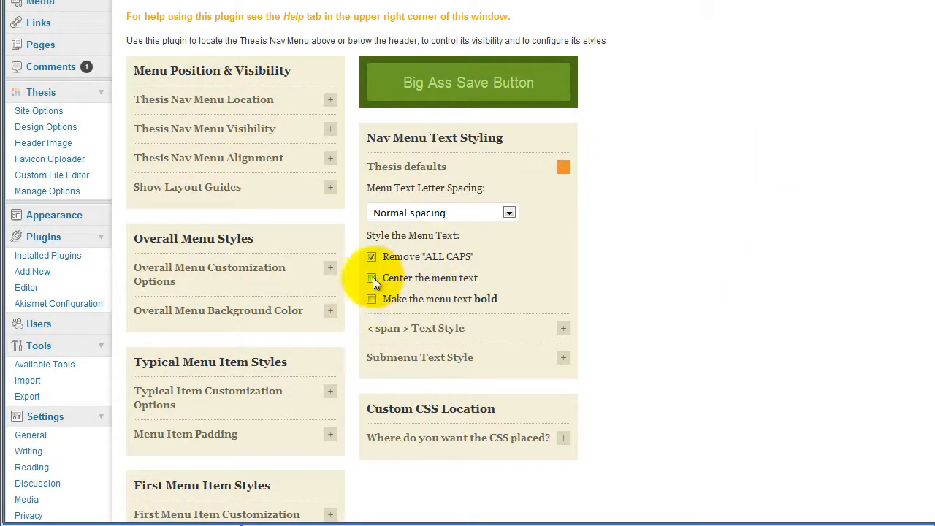
{"action": "left_click", "coordinate": [371, 278]}
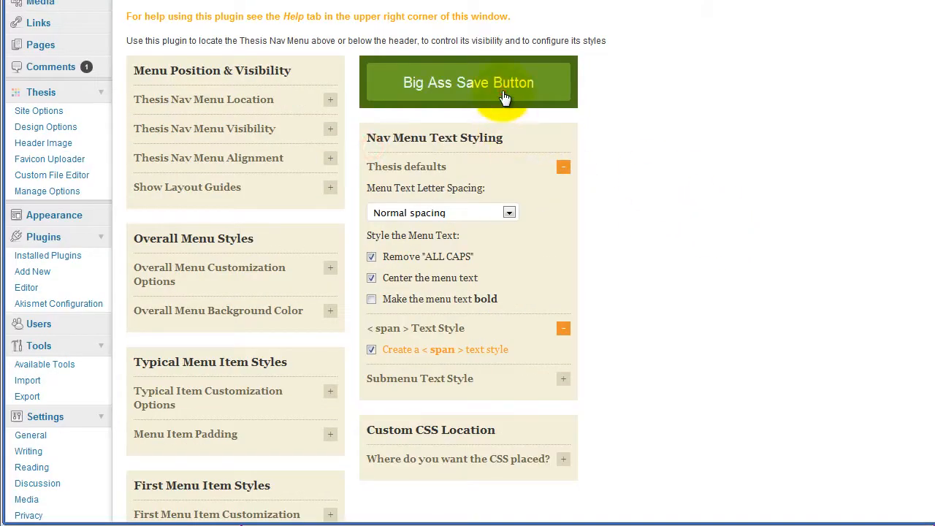
{"action": "left_click", "coordinate": [468, 82]}
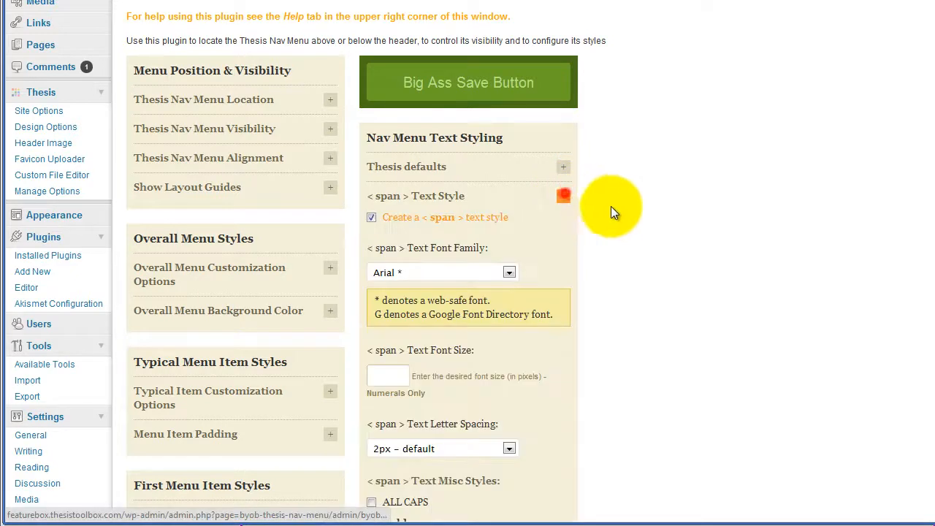
- Style the <span> first word at 18px with Normal letter spacing, centered
{"action": "scroll", "scroll_direction": "down", "scroll_amount": 3}
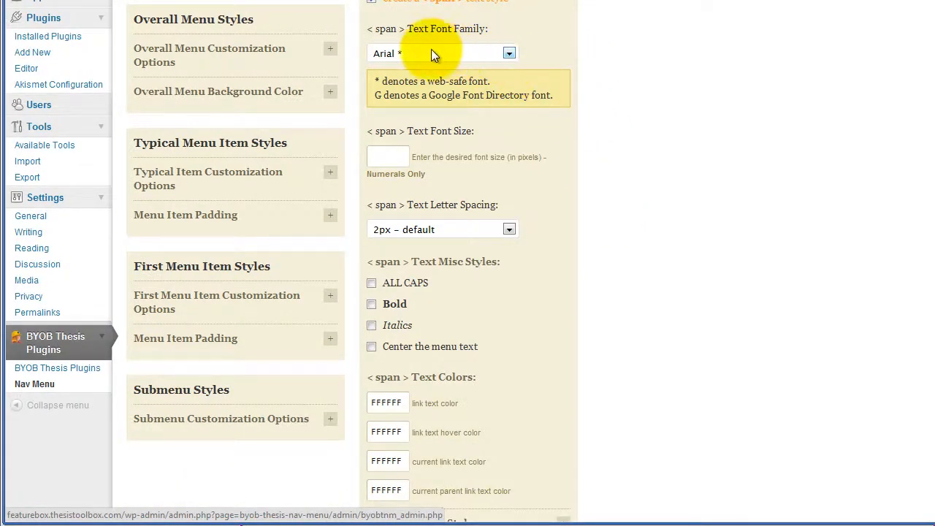
{"action": "mouse_move", "coordinate": [407, 124]}
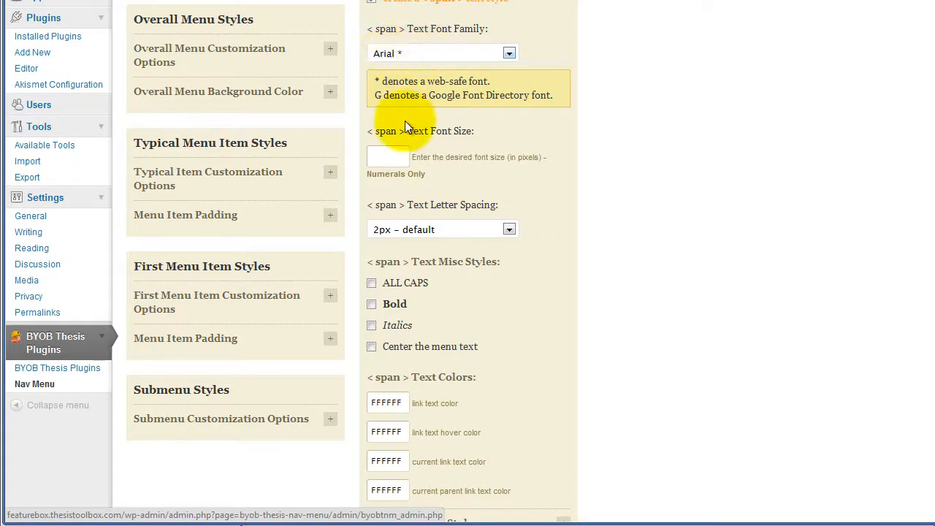
{"action": "left_click", "coordinate": [388, 156]}
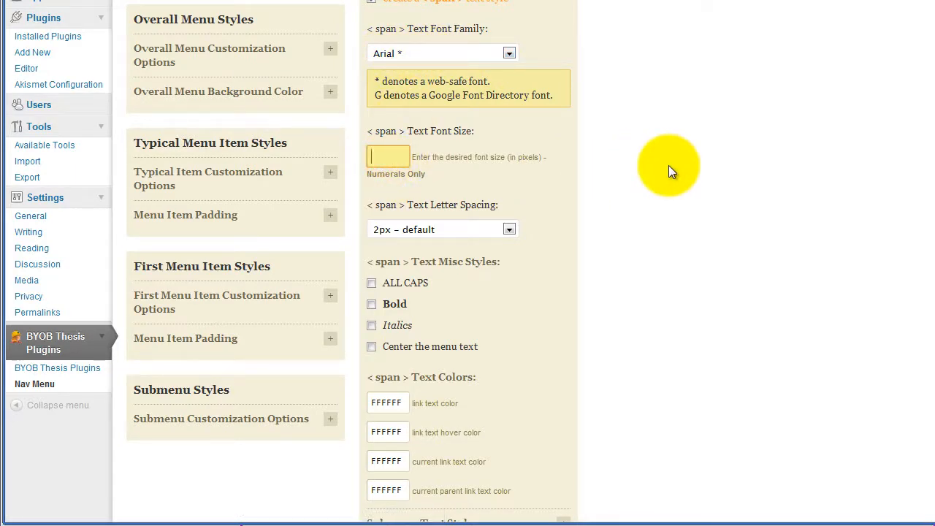
{"action": "type", "text": "18"}
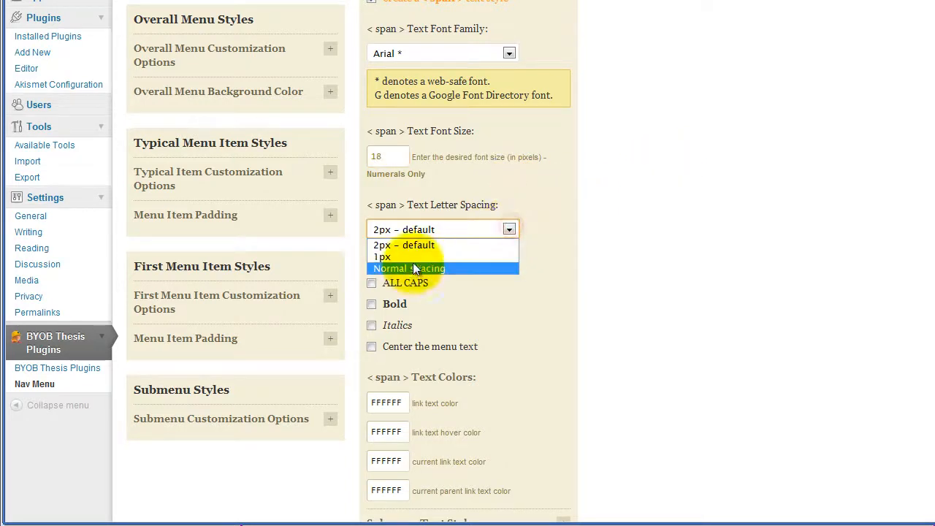
{"action": "left_click", "coordinate": [408, 268]}
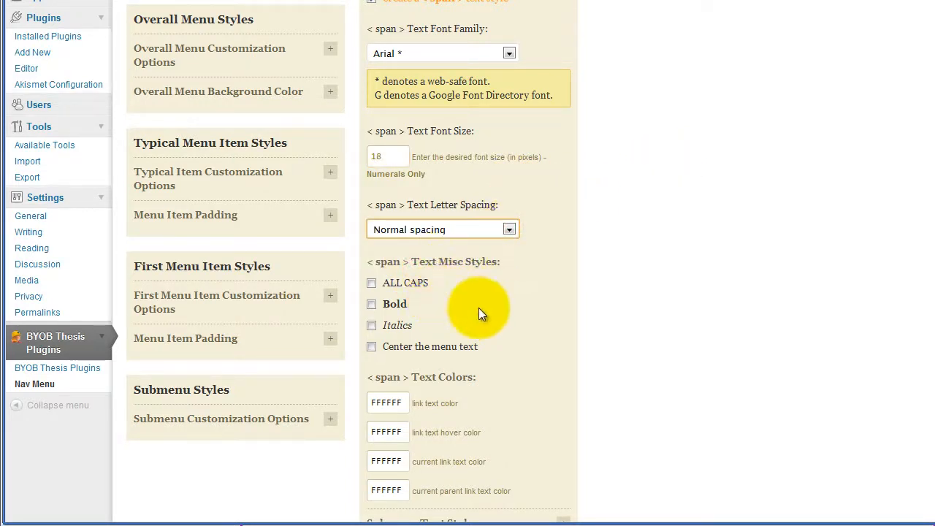
{"action": "left_click", "coordinate": [371, 347]}
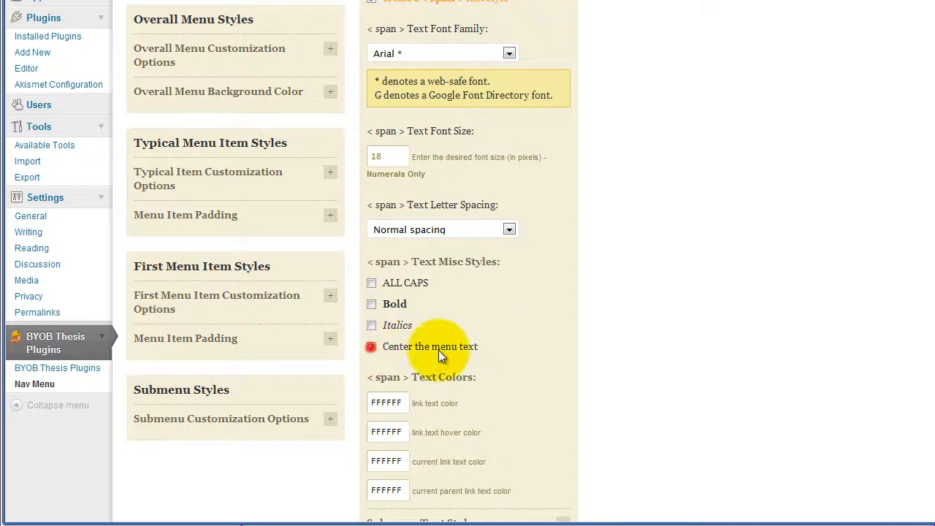
{"action": "left_click", "coordinate": [371, 346]}
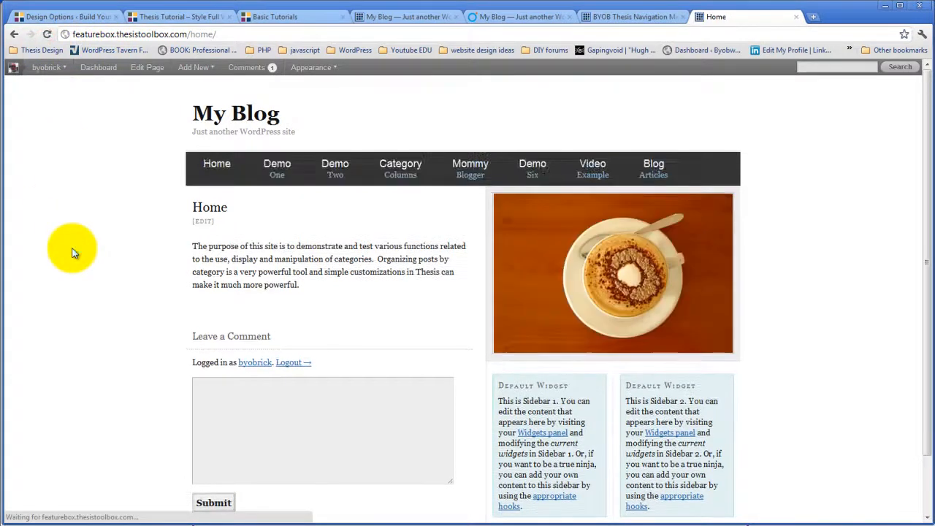
{"action": "mouse_move", "coordinate": [277, 168]}
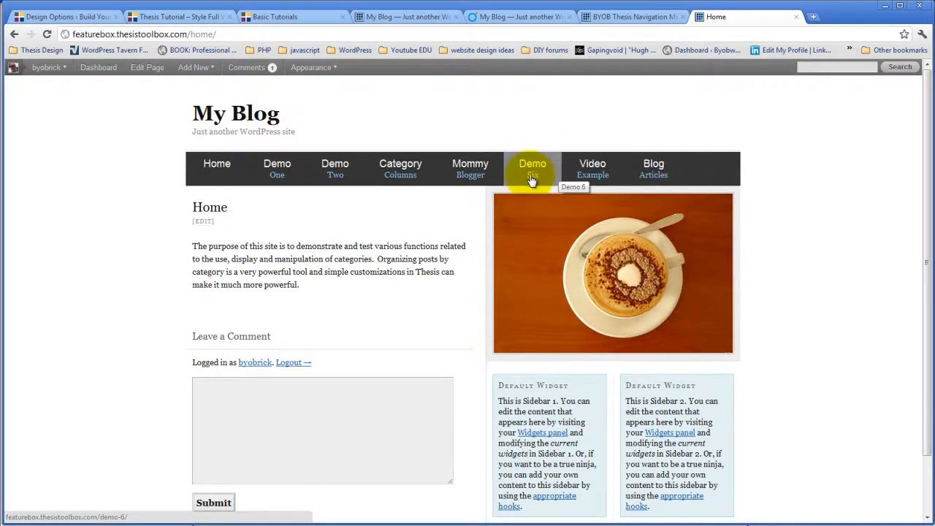
{"action": "mouse_move", "coordinate": [277, 168]}
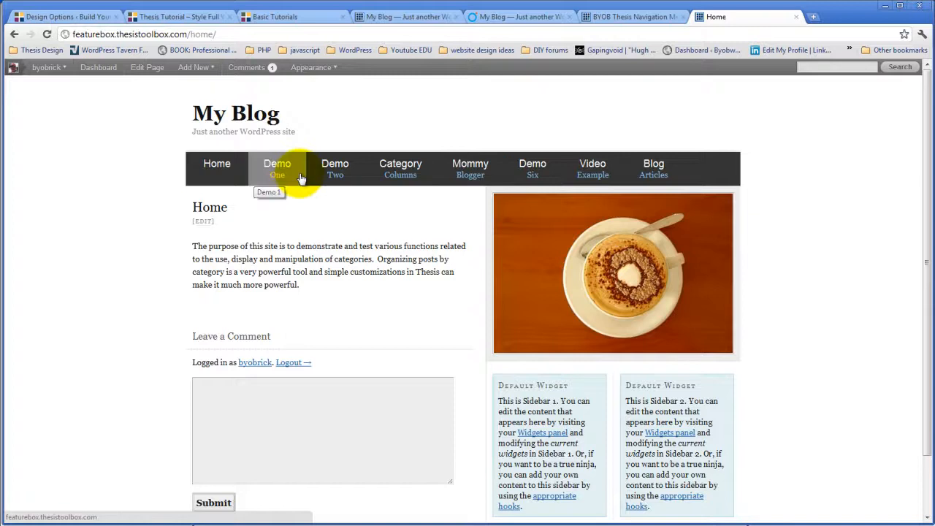
{"action": "mouse_move", "coordinate": [811, 191]}
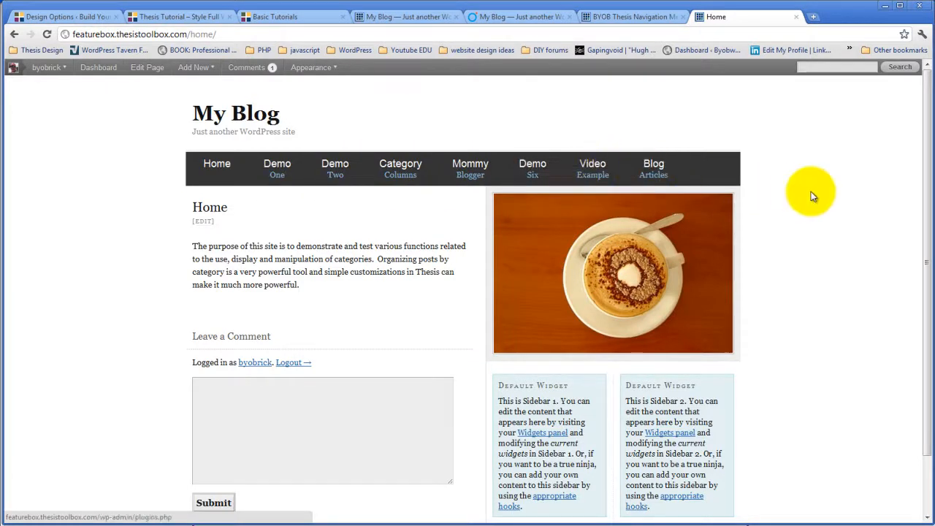
{"action": "mouse_move", "coordinate": [654, 169]}
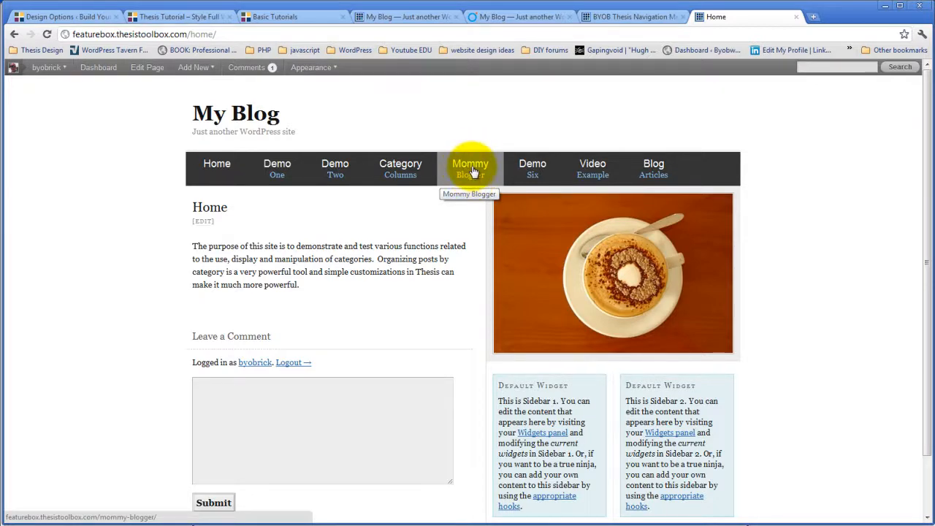
- Return to the nav menu options page after viewing the live two-line menu
{"action": "left_click", "coordinate": [632, 16]}
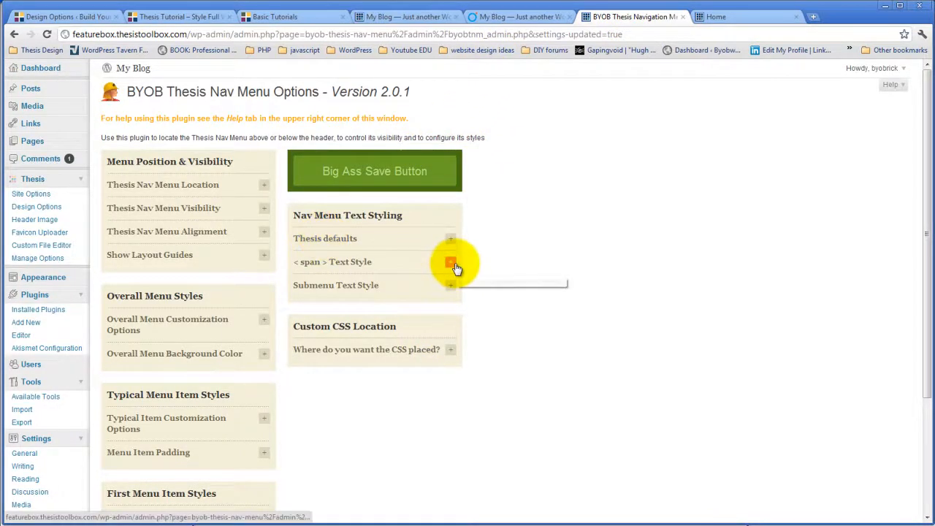
- Review the <span> Text Style colour fields, save the options and switch to the blog home page
{"action": "left_click", "coordinate": [451, 261]}
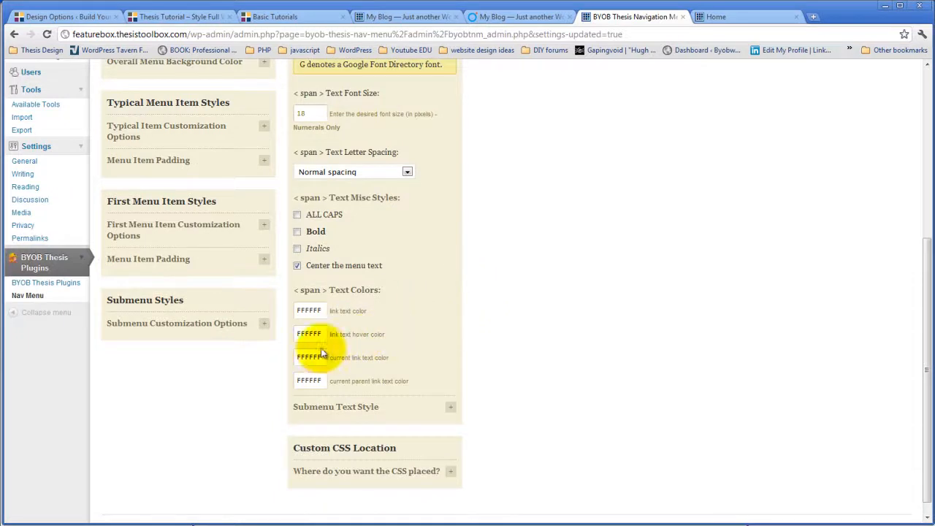
{"action": "left_click", "coordinate": [308, 334]}
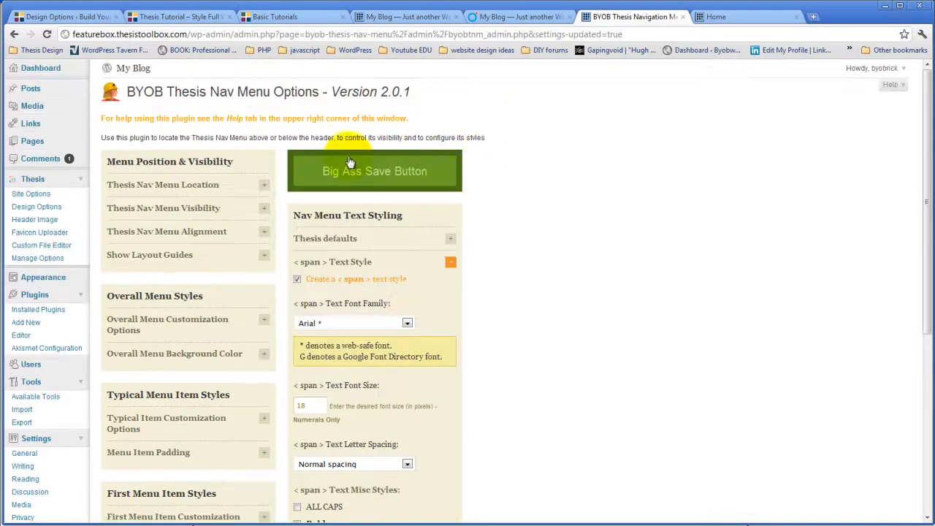
{"action": "left_click", "coordinate": [716, 16]}
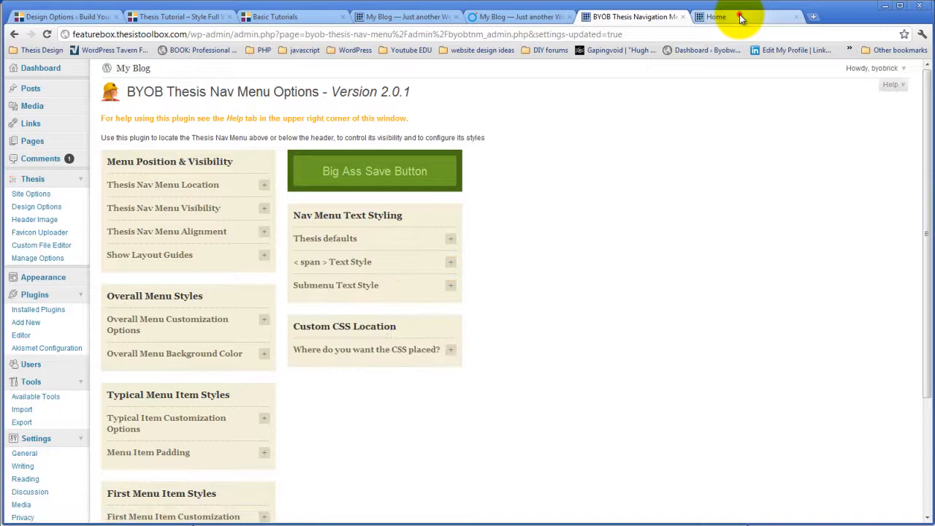
{"action": "left_click", "coordinate": [716, 16]}
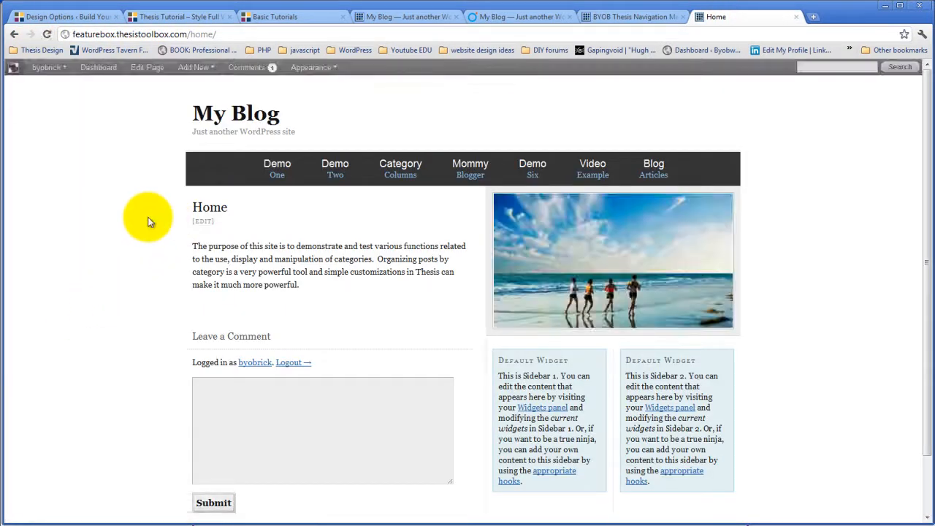
{"action": "mouse_move", "coordinate": [277, 168]}
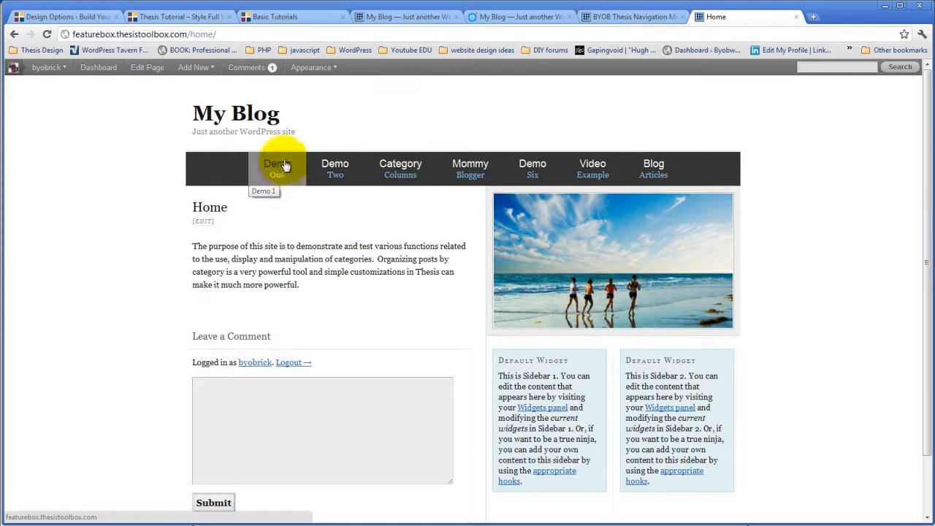
{"action": "mouse_move", "coordinate": [400, 168]}
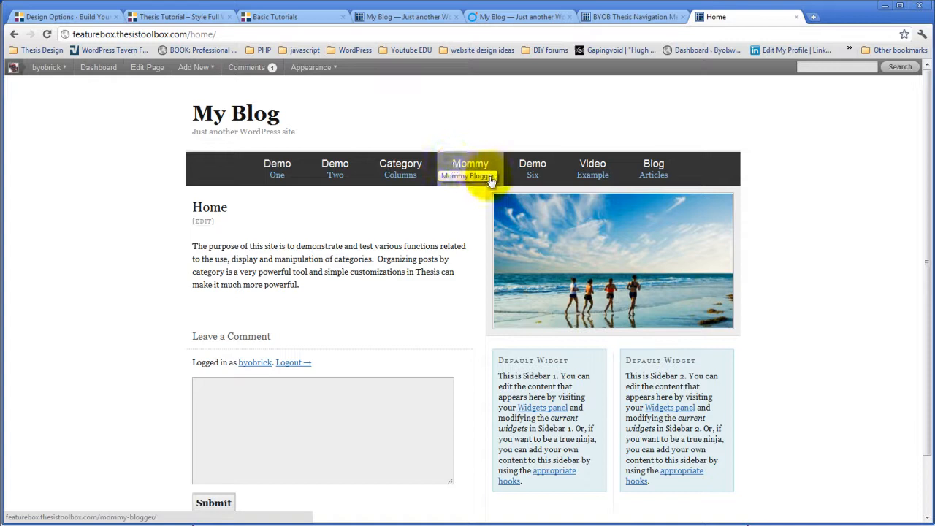
{"action": "mouse_move", "coordinate": [593, 168]}
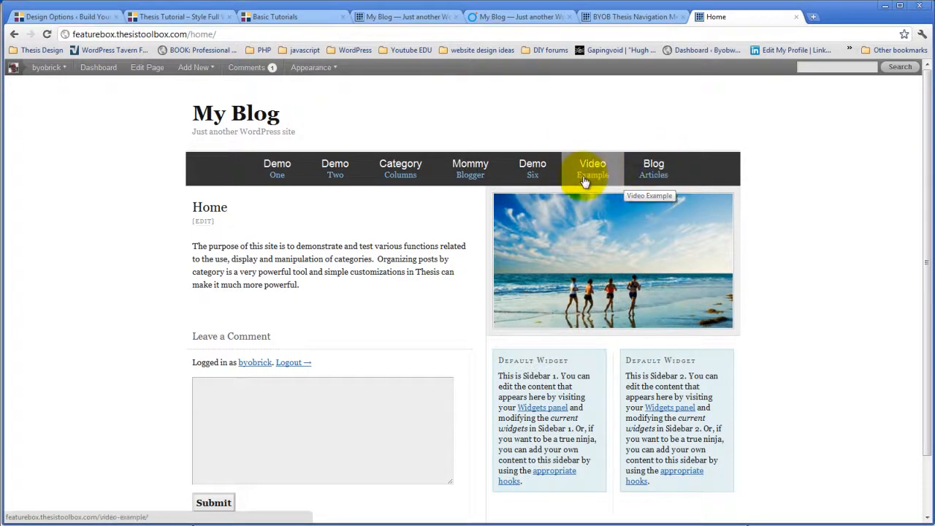
{"action": "mouse_move", "coordinate": [277, 169]}
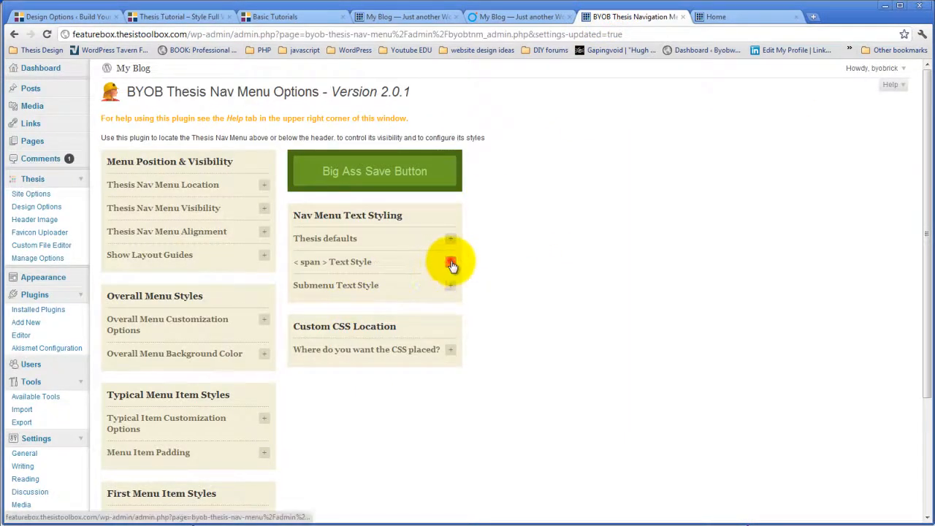
- Save the <span> Text Style settings and switch to the blog home page to check the menu
{"action": "left_click", "coordinate": [451, 261]}
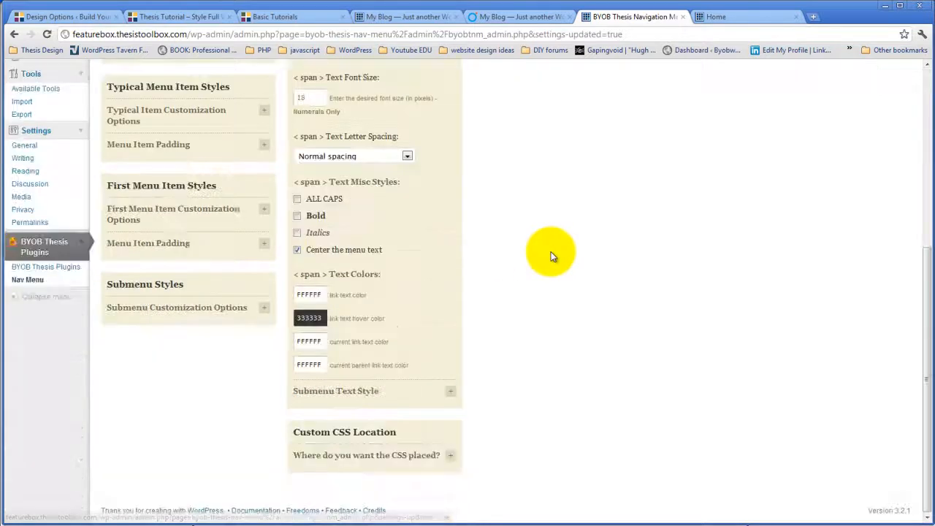
{"action": "left_click", "coordinate": [309, 318]}
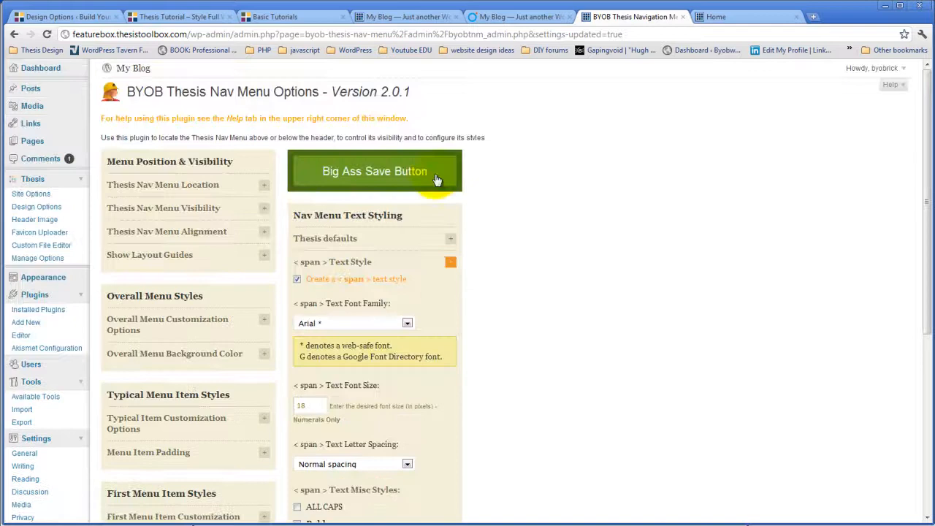
{"action": "left_click", "coordinate": [738, 16]}
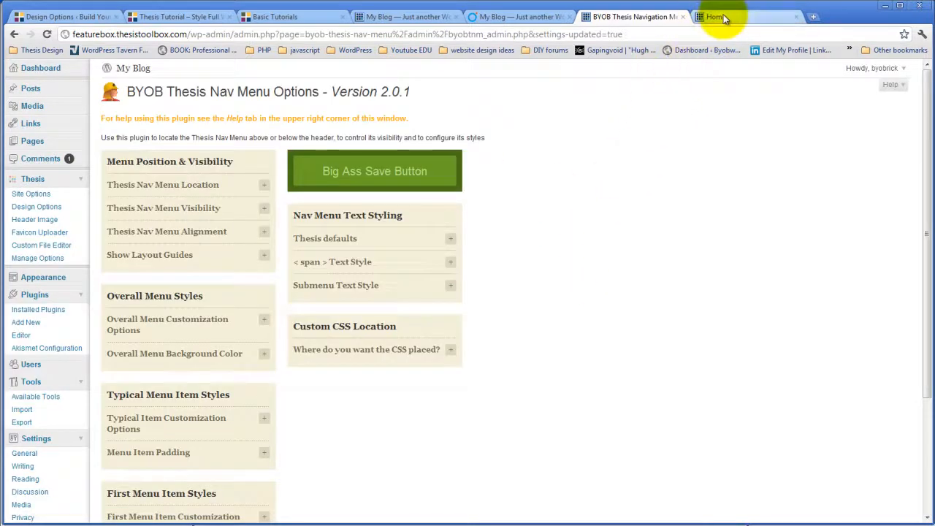
{"action": "left_click", "coordinate": [745, 16]}
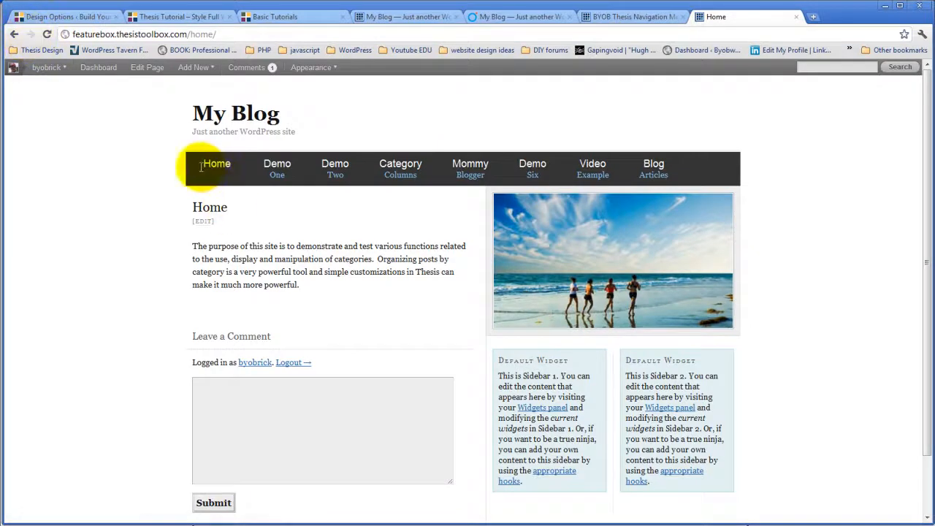
{"action": "mouse_move", "coordinate": [277, 168]}
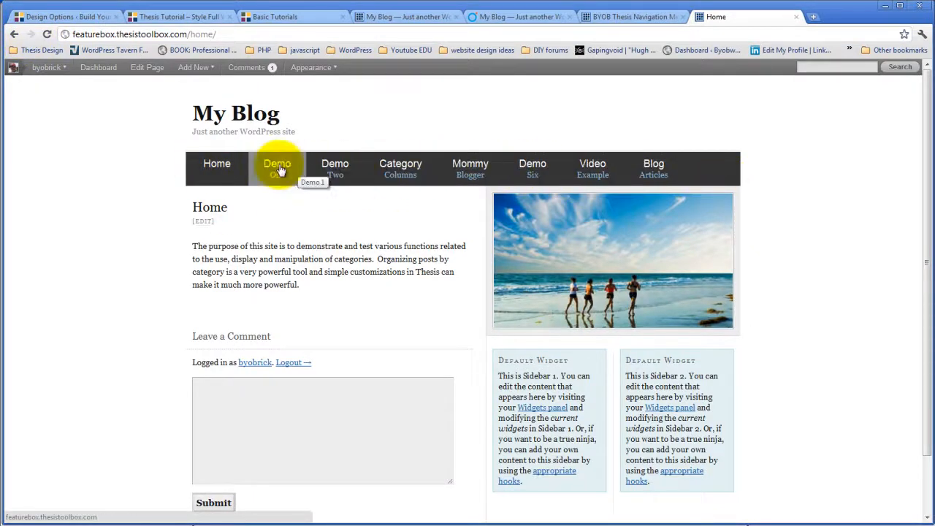
{"action": "mouse_move", "coordinate": [653, 168]}
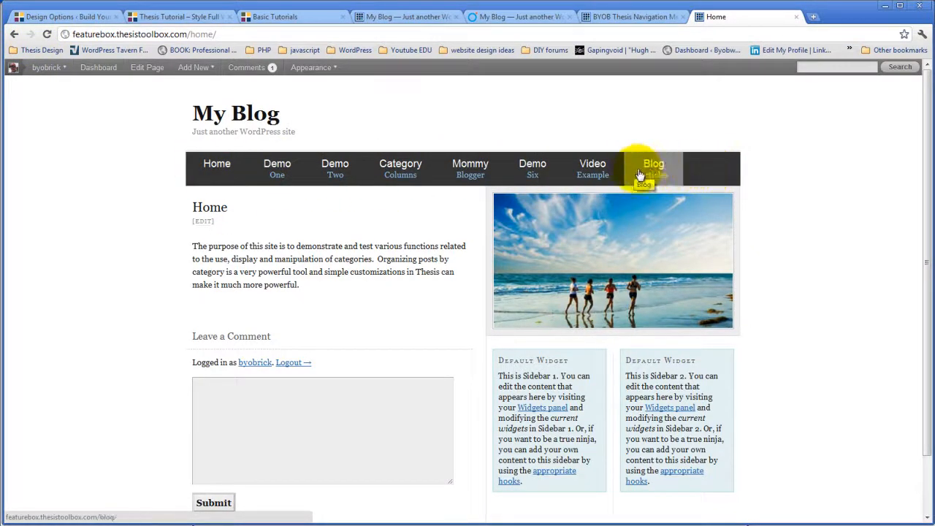
{"action": "mouse_move", "coordinate": [442, 174]}
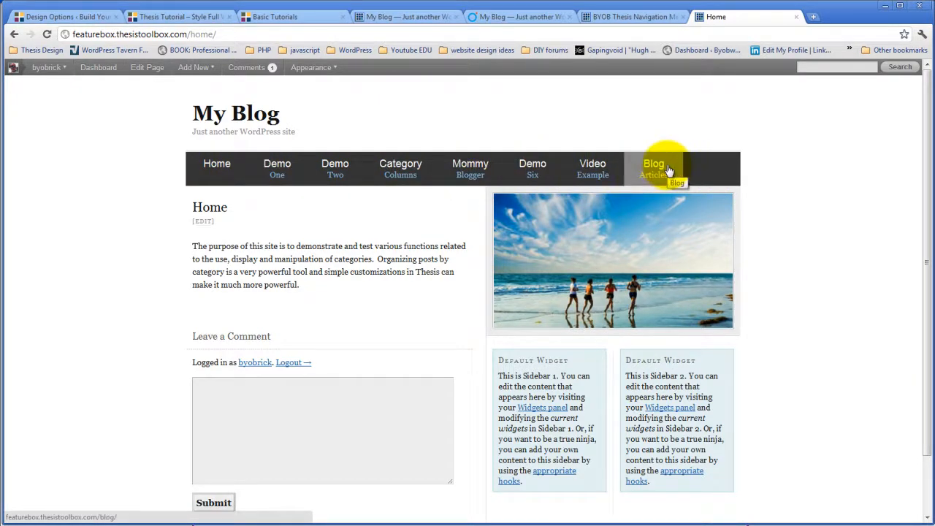
- Go back to the BYOB Thesis Nav Menu Options page from the blog
{"action": "left_click", "coordinate": [632, 16]}
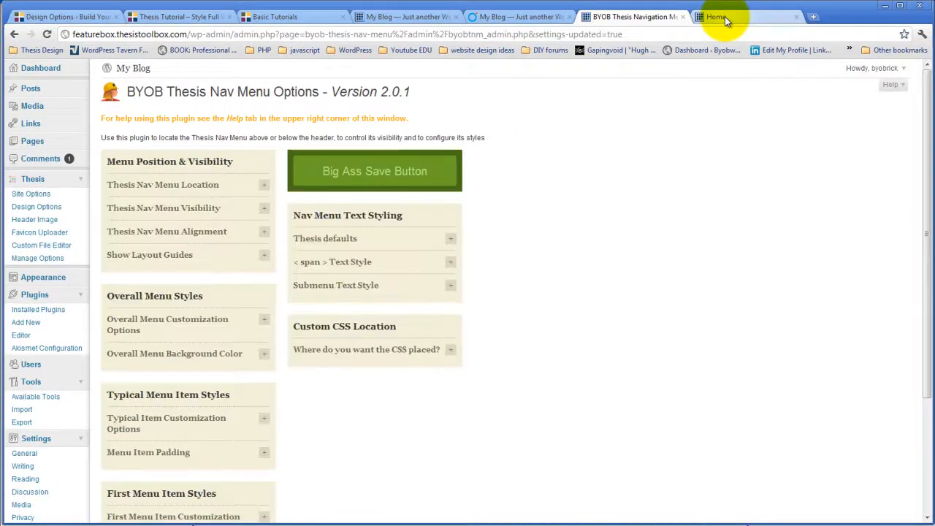
- Reload the blog to see layout guides on the menu, then return to the nav menu options
{"action": "left_click", "coordinate": [724, 16]}
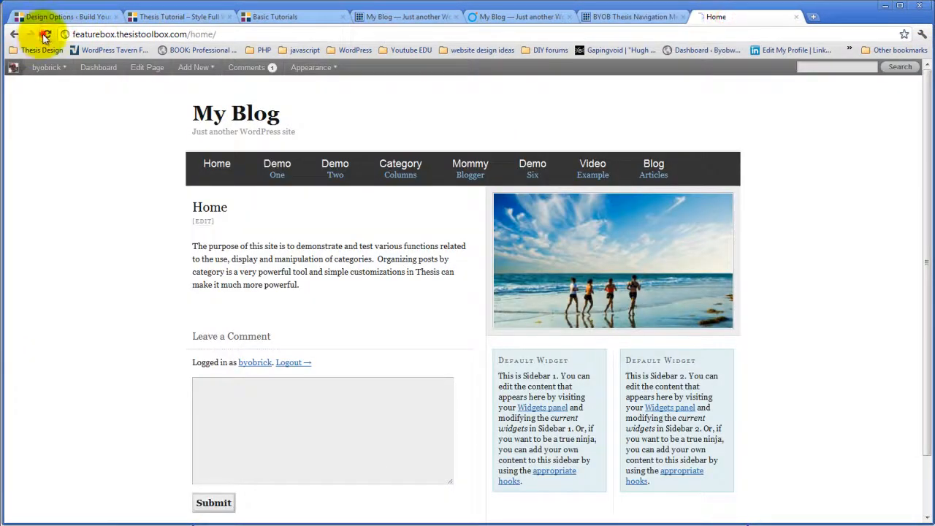
{"action": "left_click", "coordinate": [46, 34]}
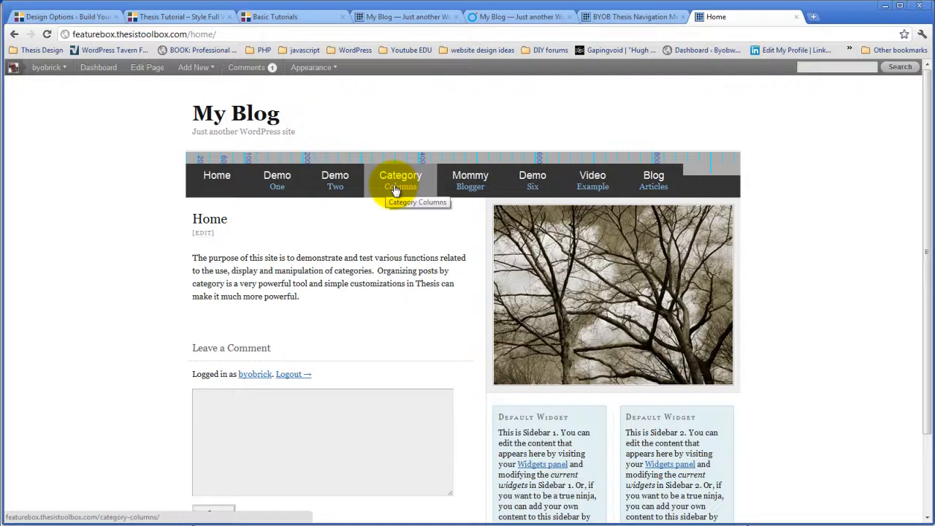
{"action": "mouse_move", "coordinate": [604, 16]}
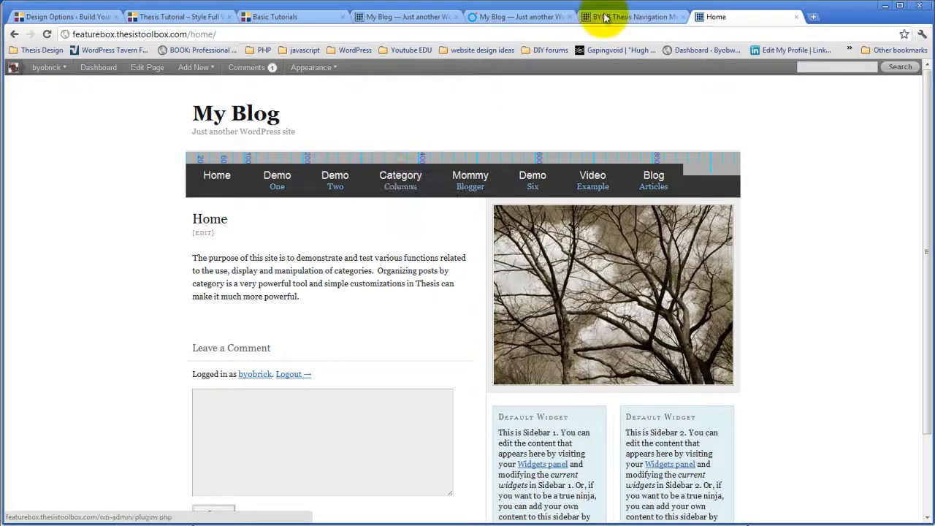
{"action": "left_click", "coordinate": [632, 16]}
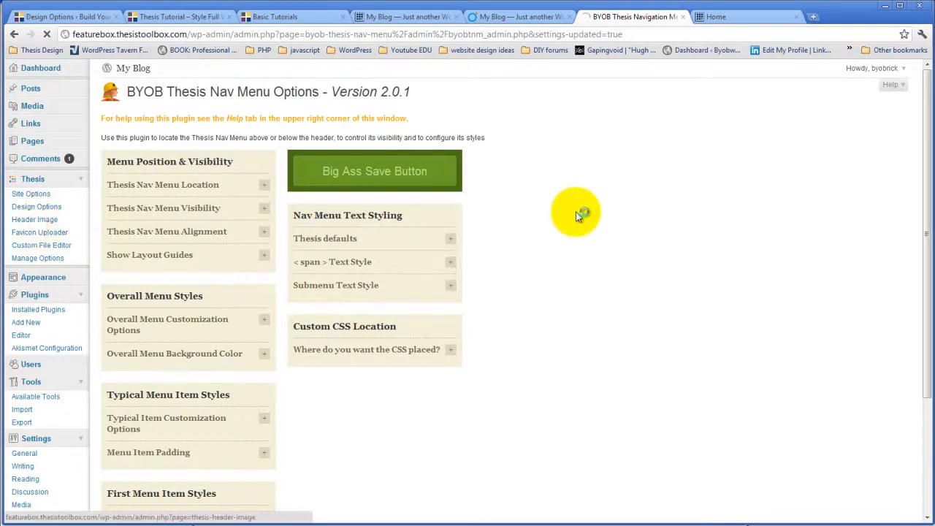
- Read the layout width from Header Image, get 118.625 per item in Calculator, return to nav options
{"action": "left_click", "coordinate": [35, 219]}
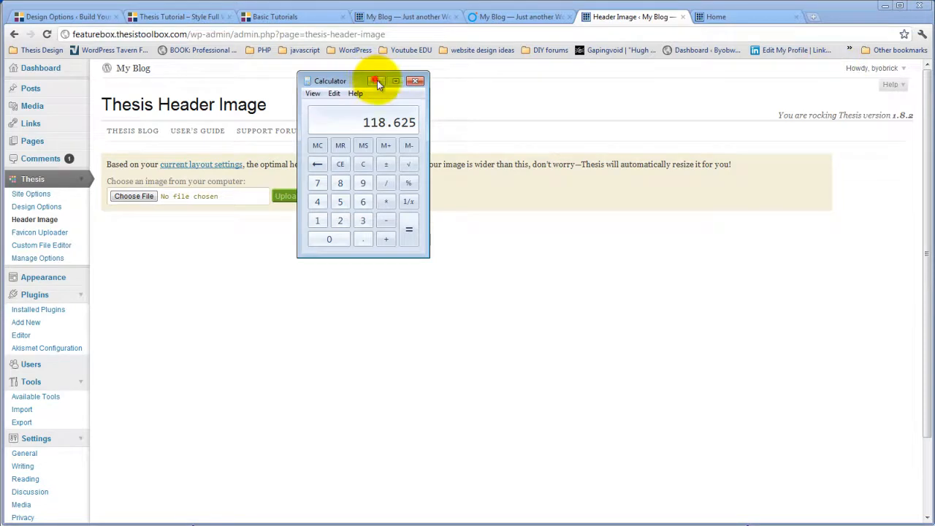
{"action": "left_click", "coordinate": [716, 16]}
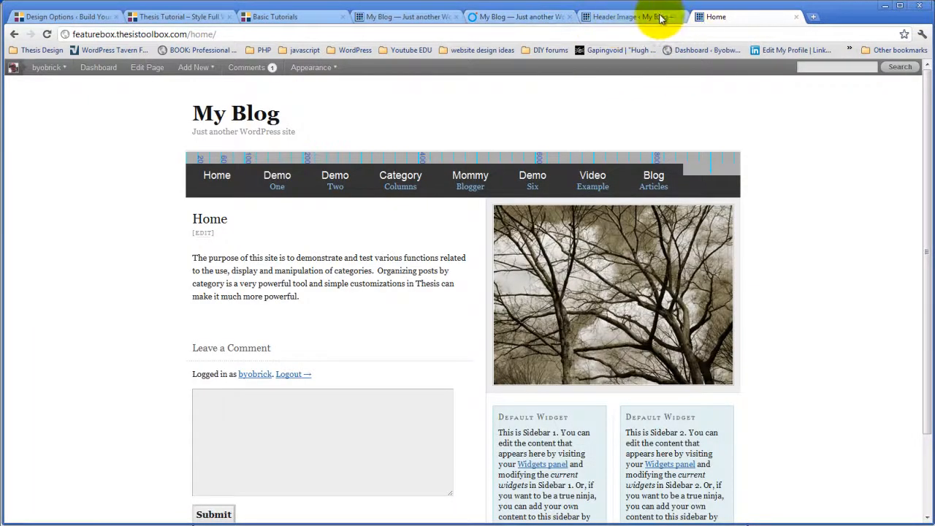
{"action": "left_click", "coordinate": [630, 16]}
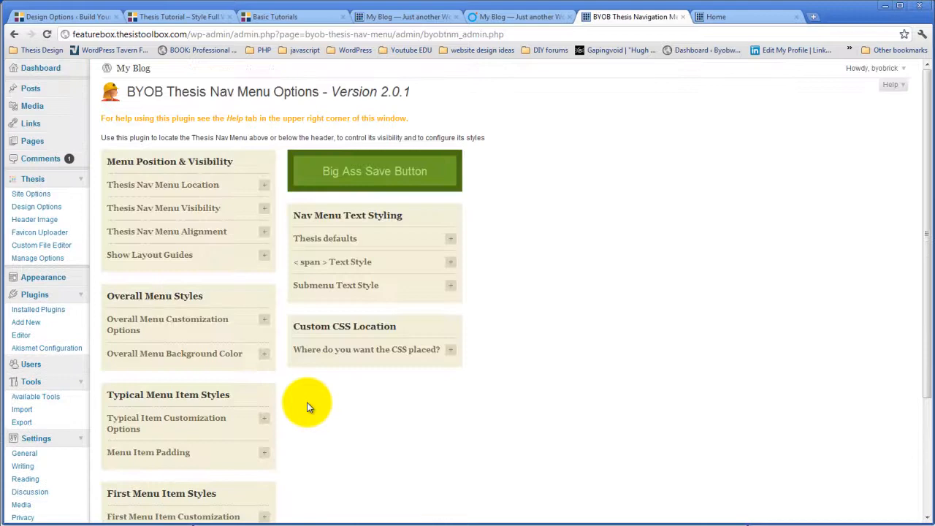
- Enable custom height and width for typical menu items
{"action": "left_click", "coordinate": [264, 259]}
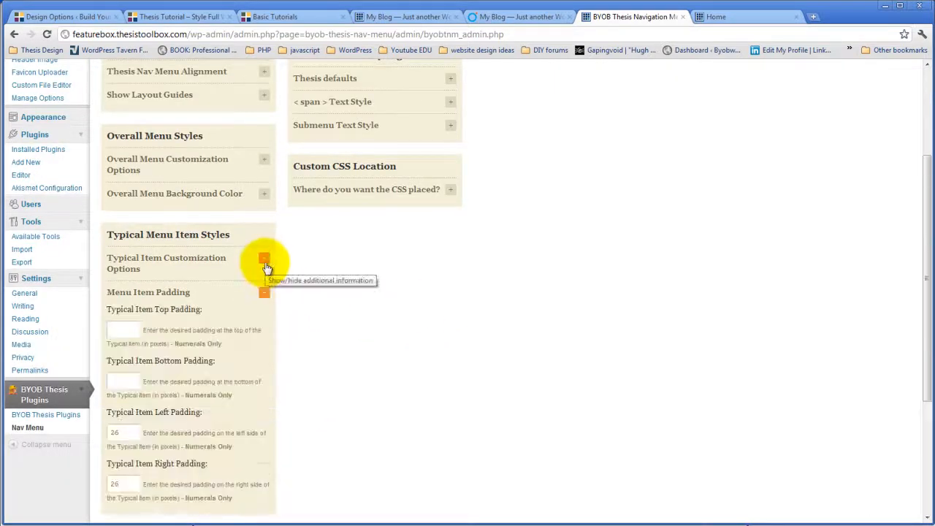
{"action": "left_click", "coordinate": [264, 260]}
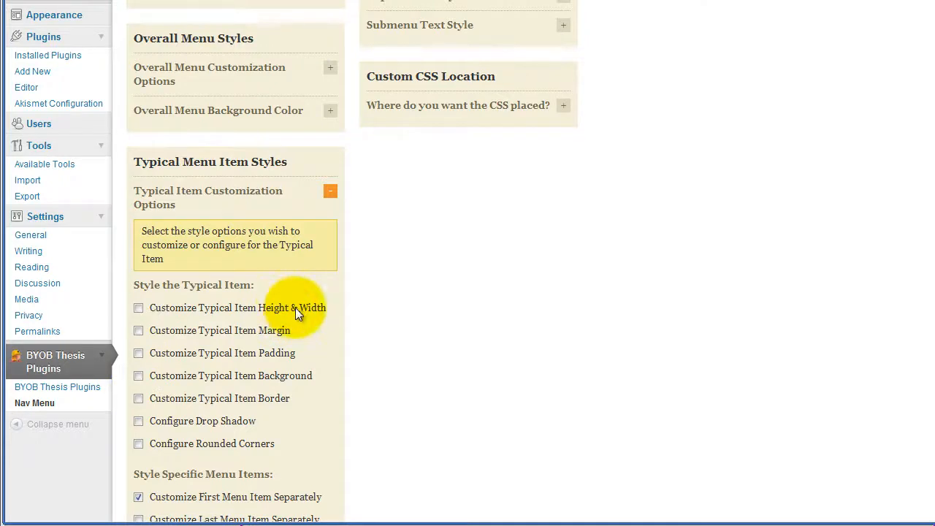
{"action": "left_click", "coordinate": [139, 307]}
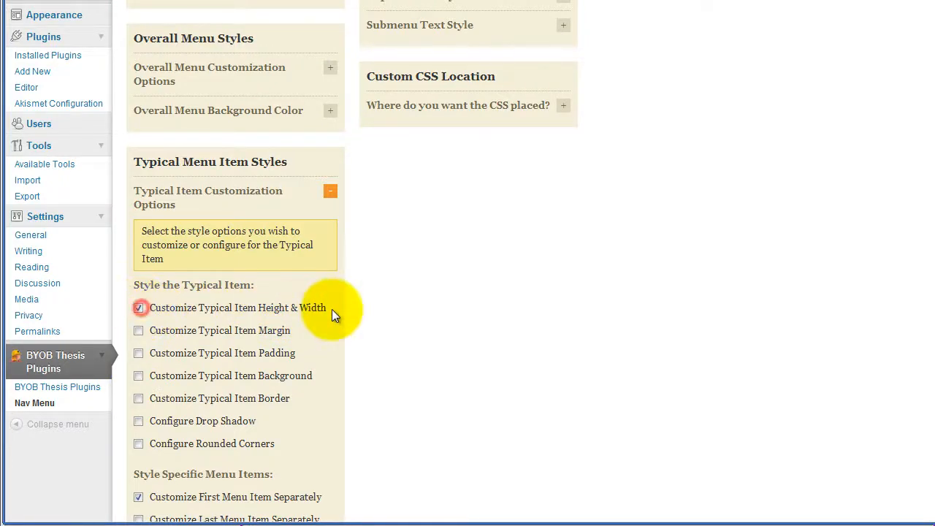
{"action": "scroll", "scroll_direction": "down", "scroll_amount": 3}
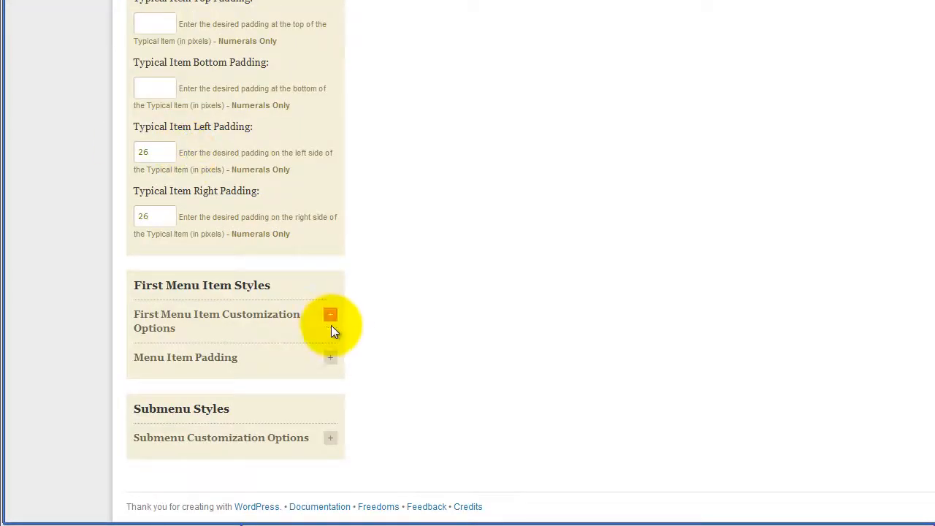
- Enable custom width for the first menu item
{"action": "left_click", "coordinate": [330, 357]}
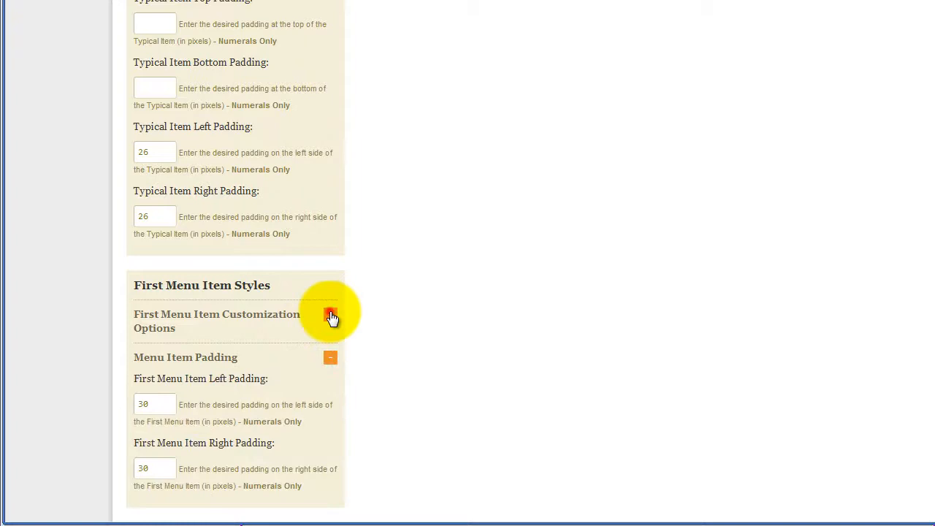
{"action": "left_click", "coordinate": [330, 314]}
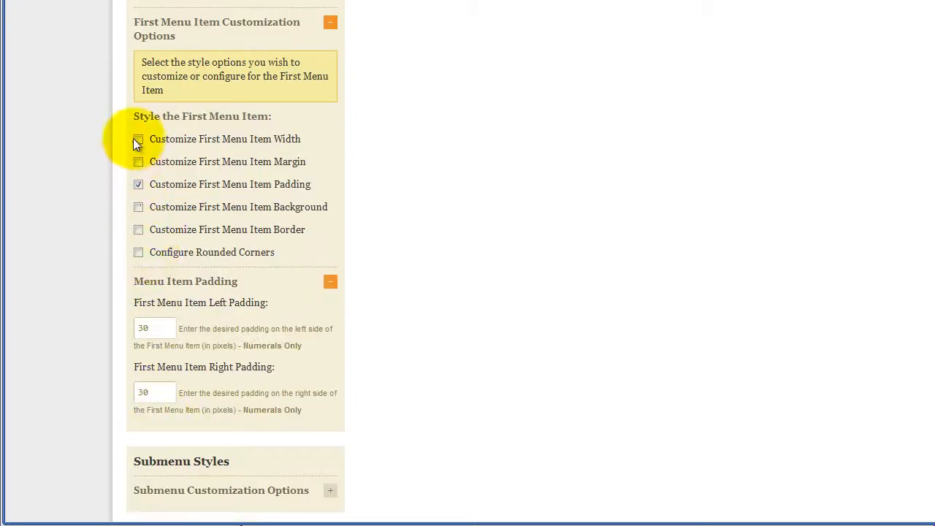
{"action": "left_click", "coordinate": [138, 139]}
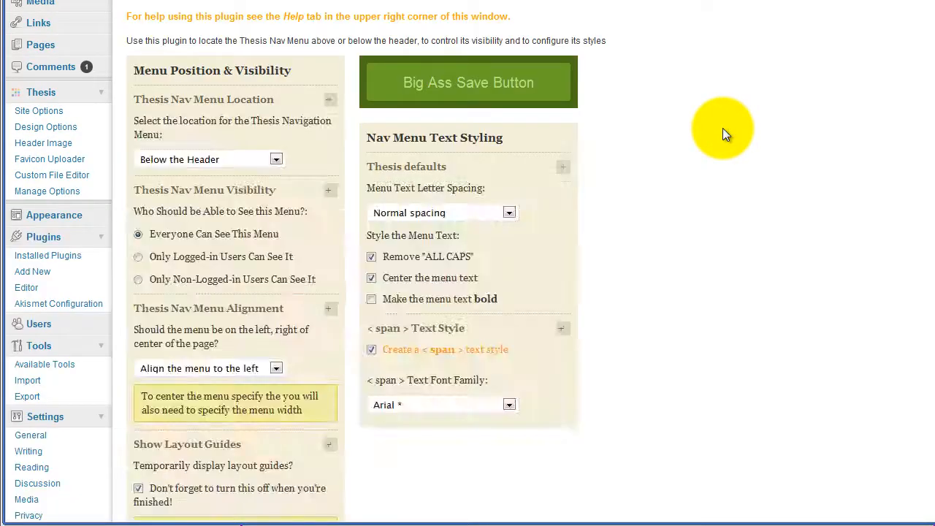
- Set the typical item width to 118 and save with the Big Ass Save Button
{"action": "scroll", "scroll_direction": "down", "scroll_amount": 3}
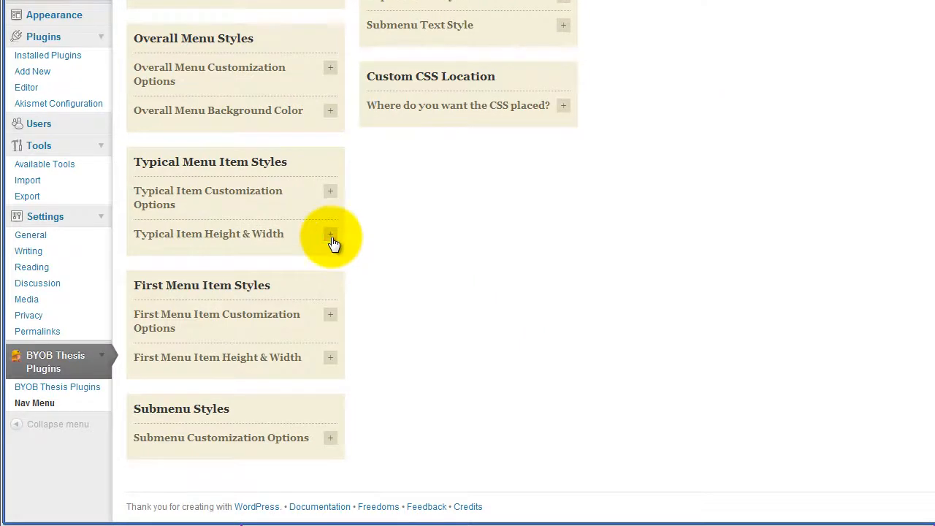
{"action": "left_click", "coordinate": [330, 233]}
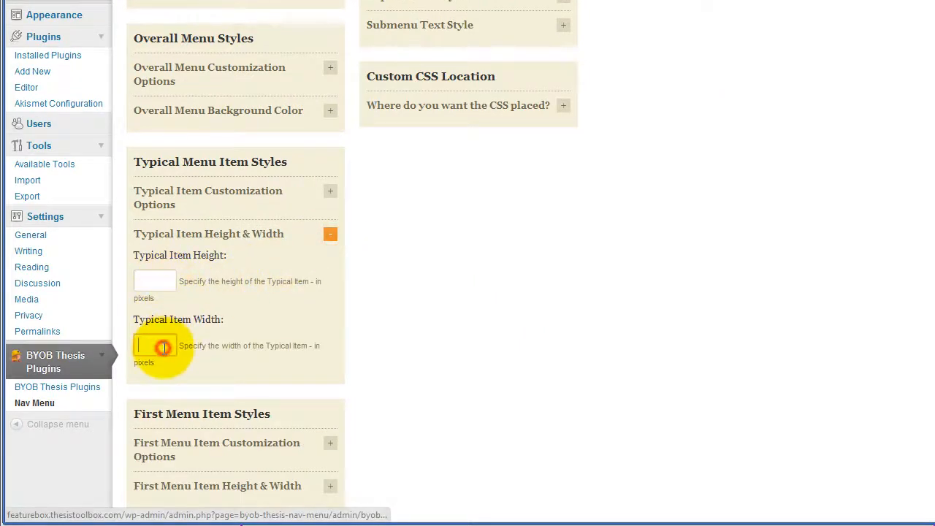
{"action": "type", "text": "118"}
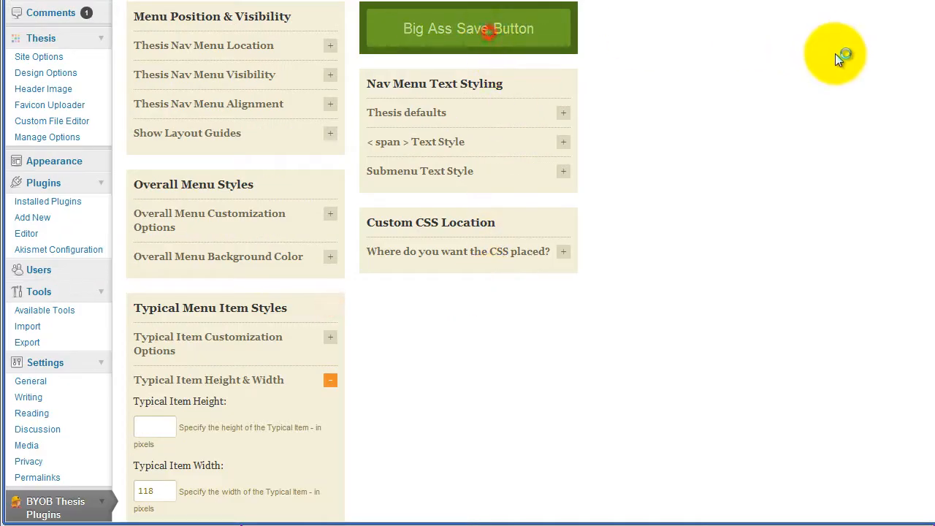
{"action": "left_click", "coordinate": [716, 16]}
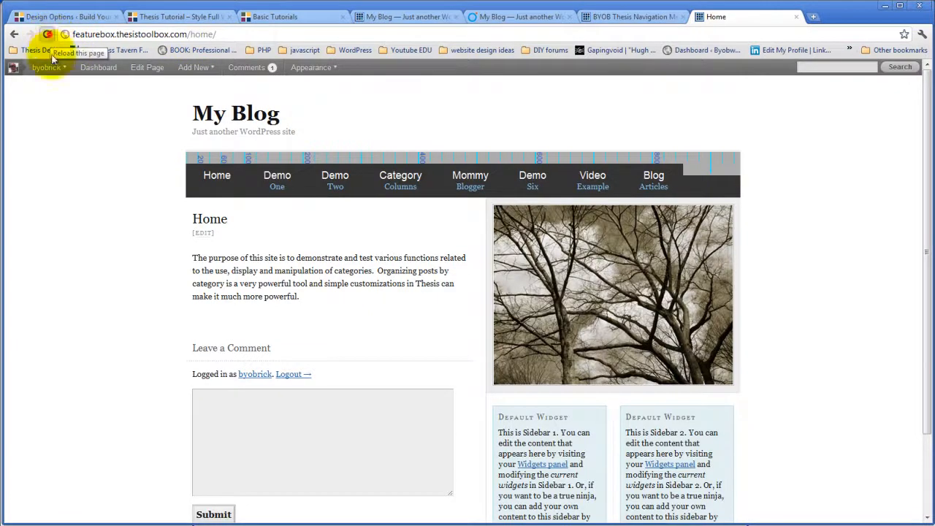
- Reload the blog to check the resized menu, then return to the nav menu options
{"action": "left_click", "coordinate": [47, 35]}
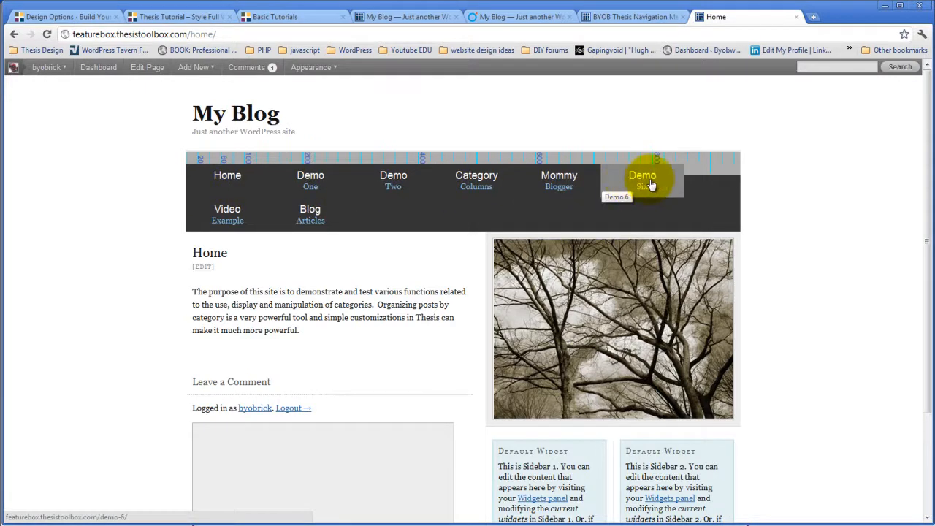
{"action": "mouse_move", "coordinate": [227, 214]}
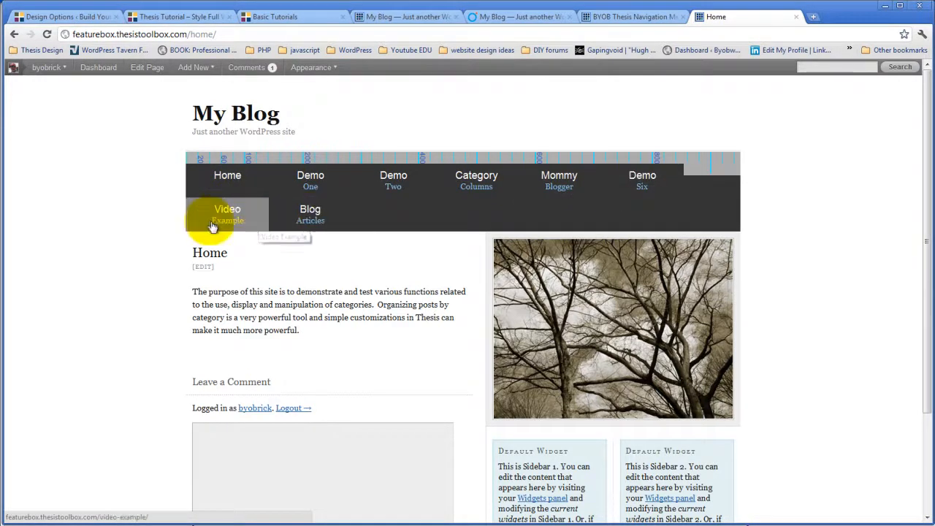
{"action": "mouse_move", "coordinate": [310, 216]}
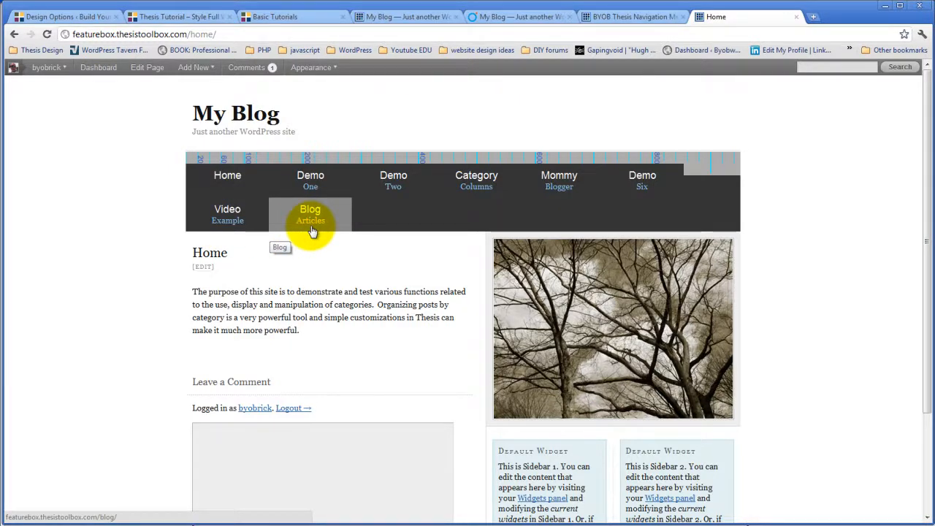
{"action": "left_click", "coordinate": [632, 16]}
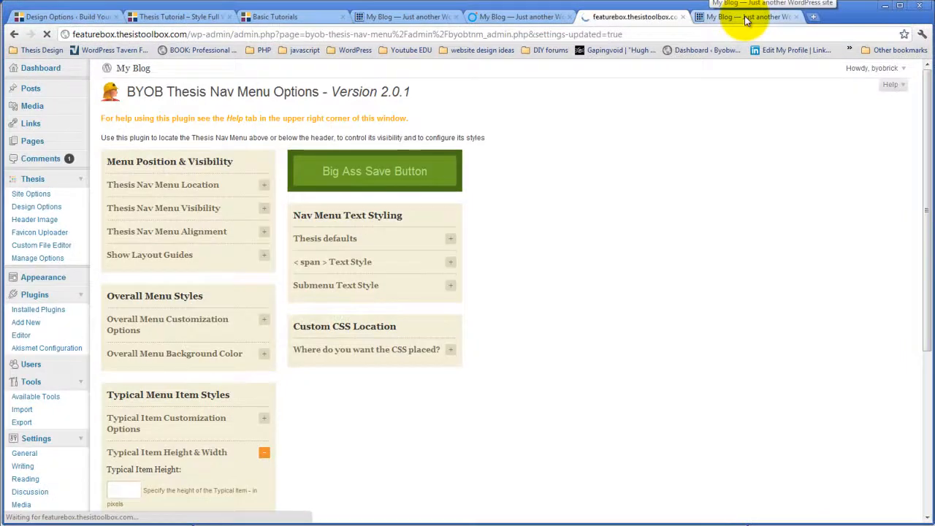
- Check the live menu, then bring up the first menu item's width setting
{"action": "left_click", "coordinate": [745, 16]}
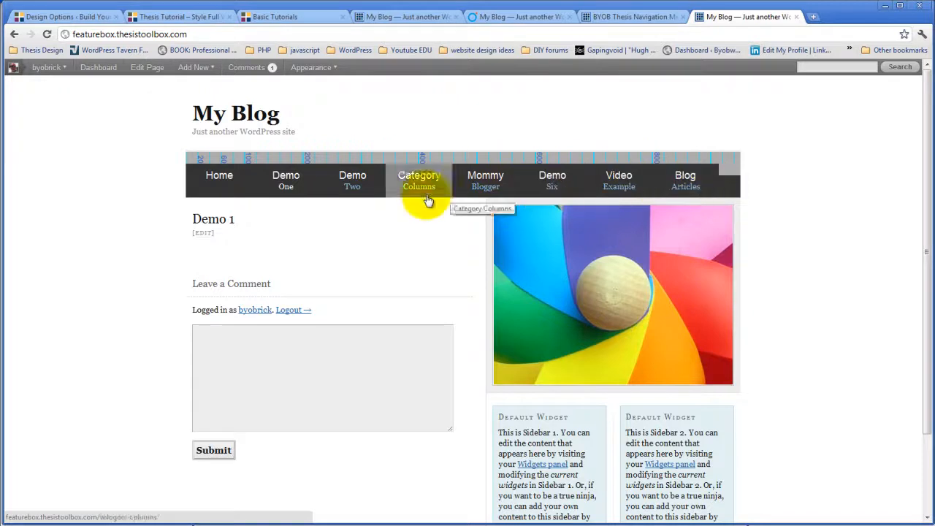
{"action": "mouse_move", "coordinate": [685, 179]}
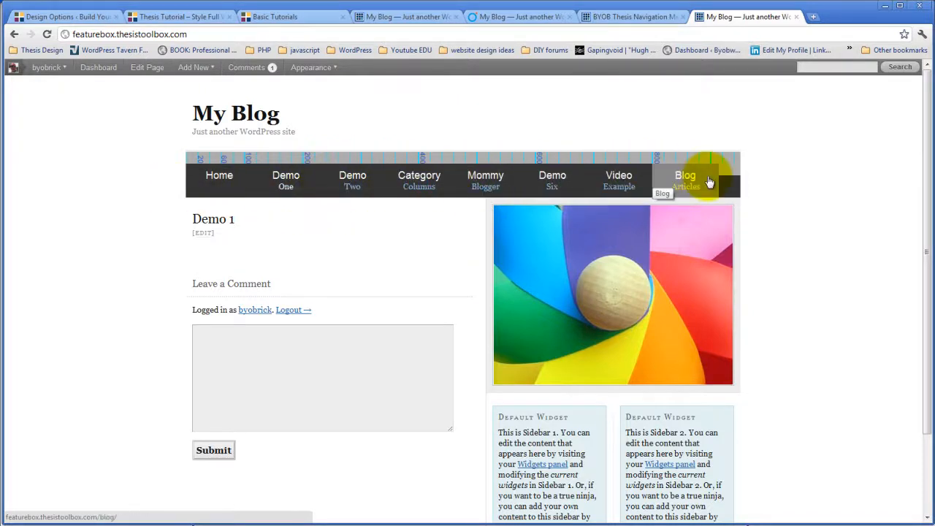
{"action": "left_click", "coordinate": [632, 16]}
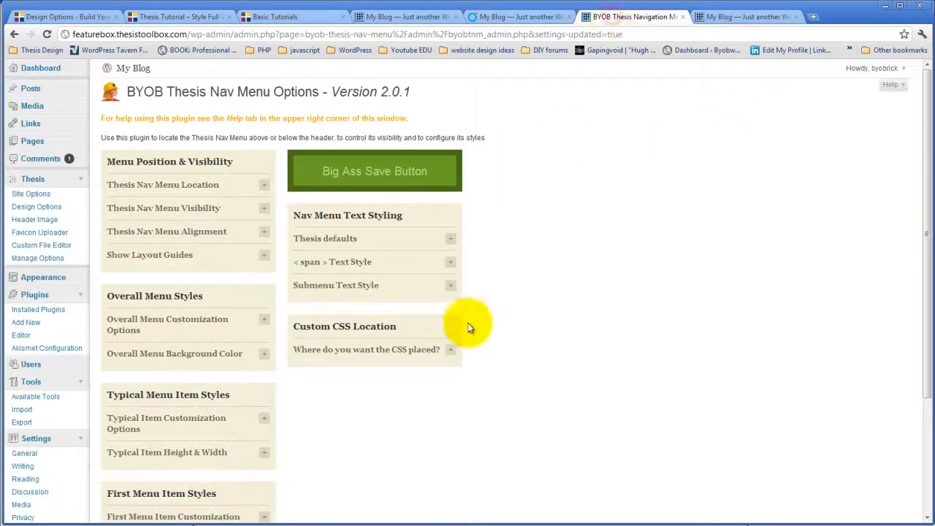
{"action": "scroll", "scroll_direction": "down", "scroll_amount": 3}
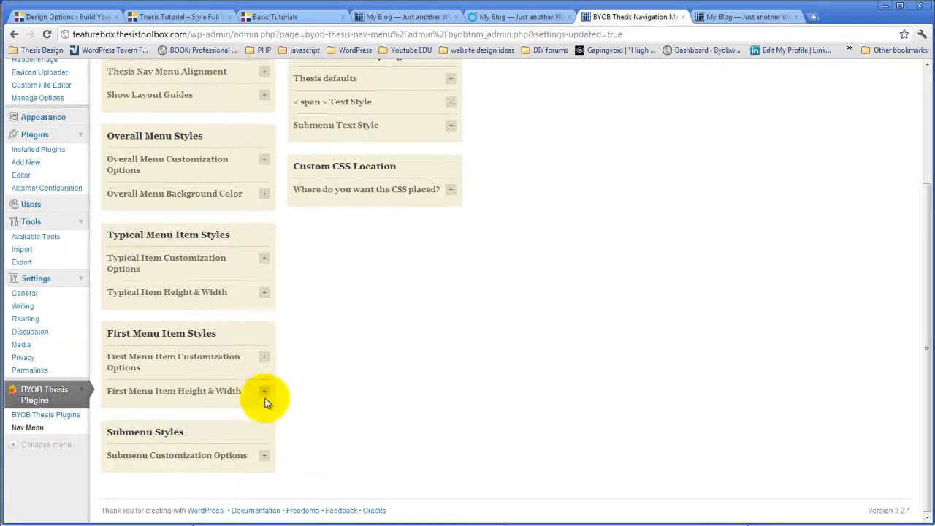
{"action": "left_click", "coordinate": [264, 390]}
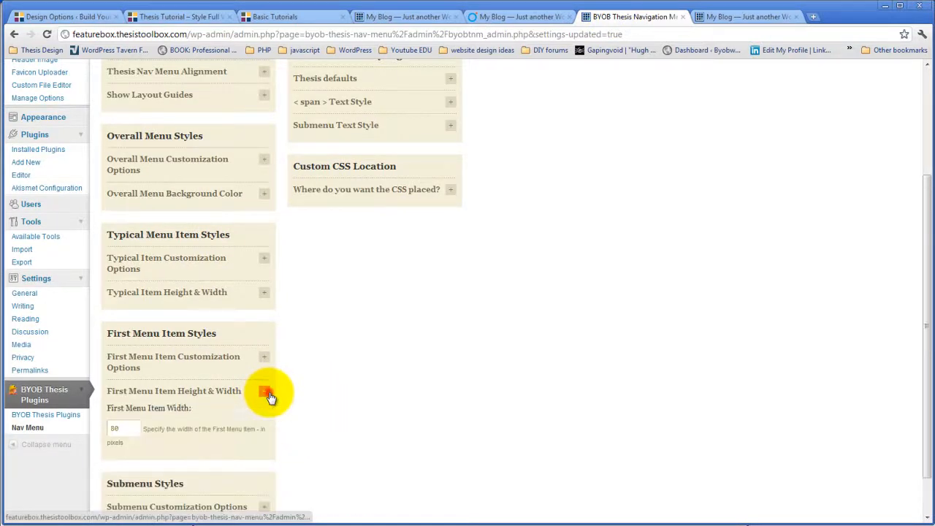
- Adjust the item widths, save, and view the eight items fitting on one row
{"action": "scroll", "scroll_direction": "down", "scroll_amount": 3}
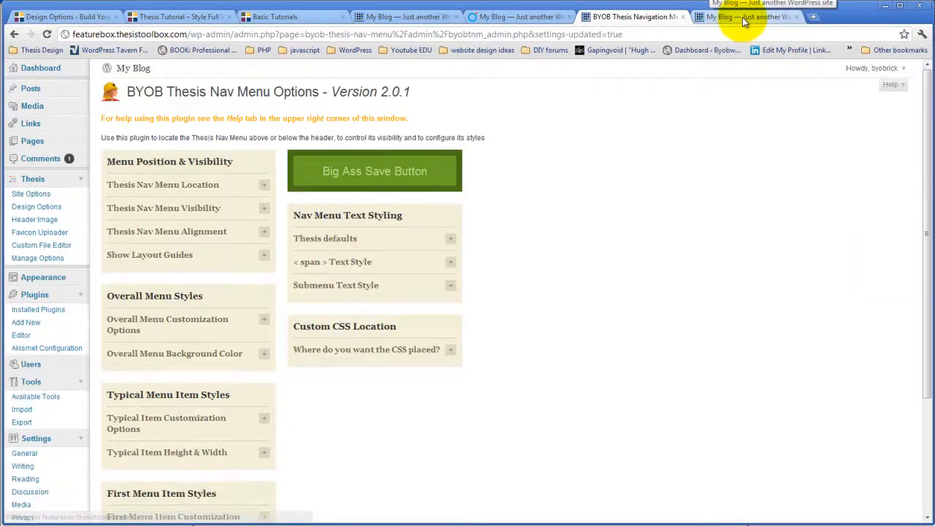
{"action": "left_click", "coordinate": [746, 16]}
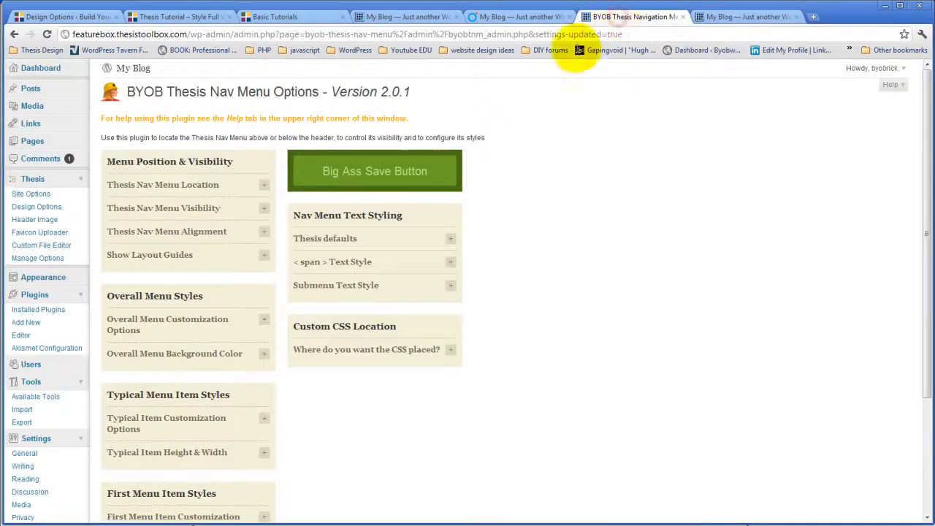
{"action": "scroll", "scroll_direction": "down", "scroll_amount": 3}
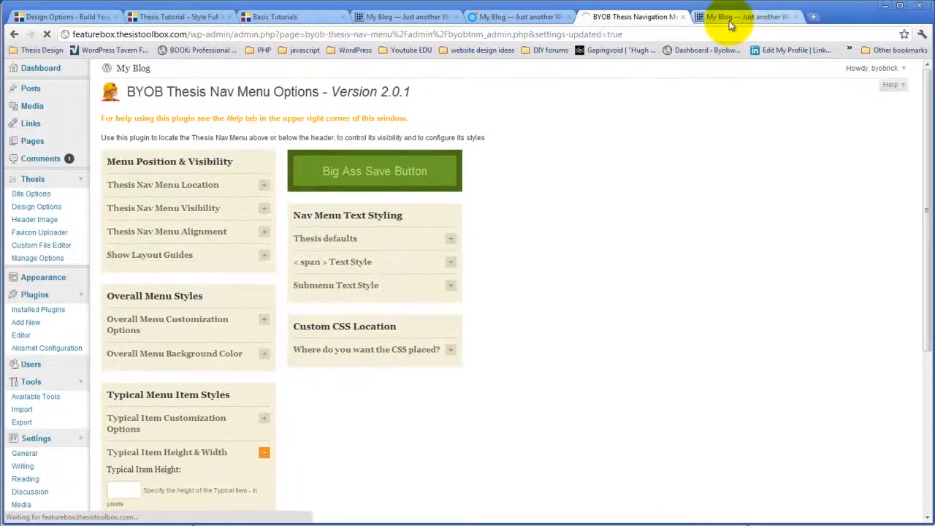
{"action": "left_click", "coordinate": [747, 16]}
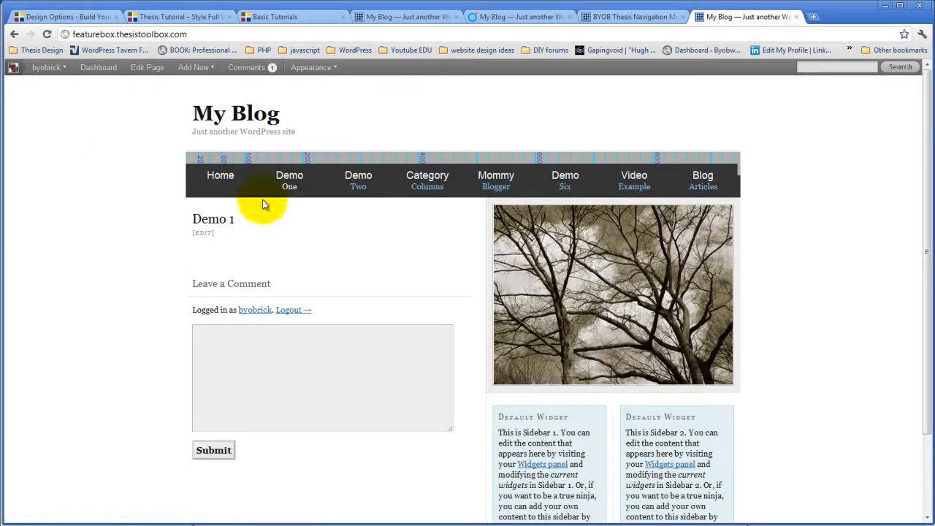
{"action": "mouse_move", "coordinate": [676, 16]}
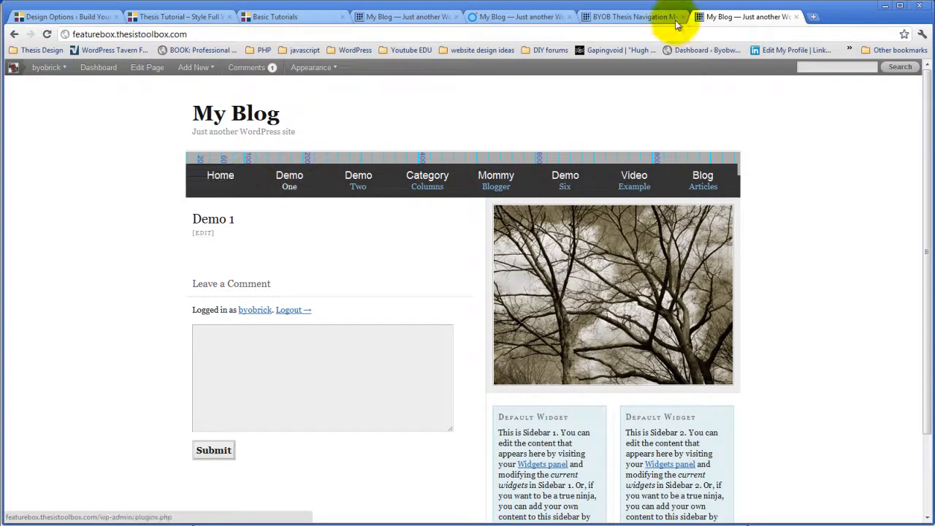
- Uncheck Show Layout Guides, save, and view the menu without guide markings
{"action": "left_click", "coordinate": [632, 16]}
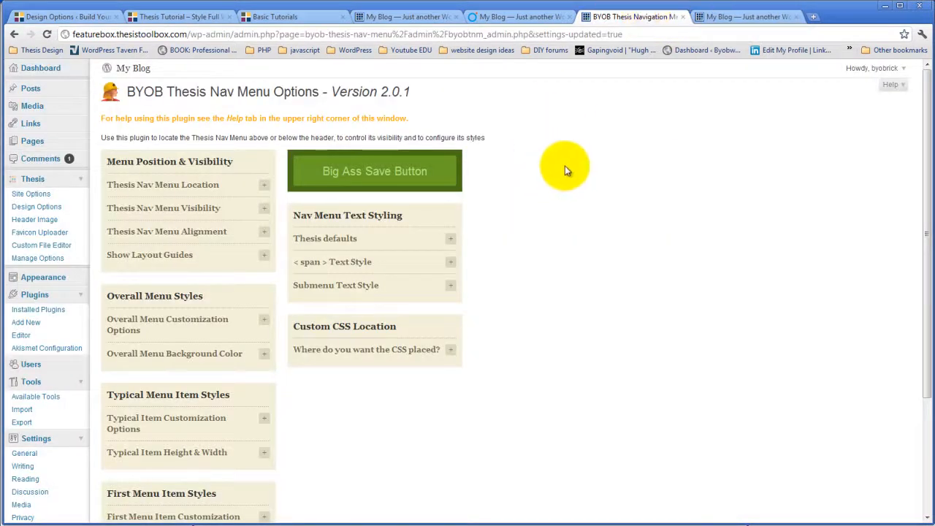
{"action": "mouse_move", "coordinate": [318, 208]}
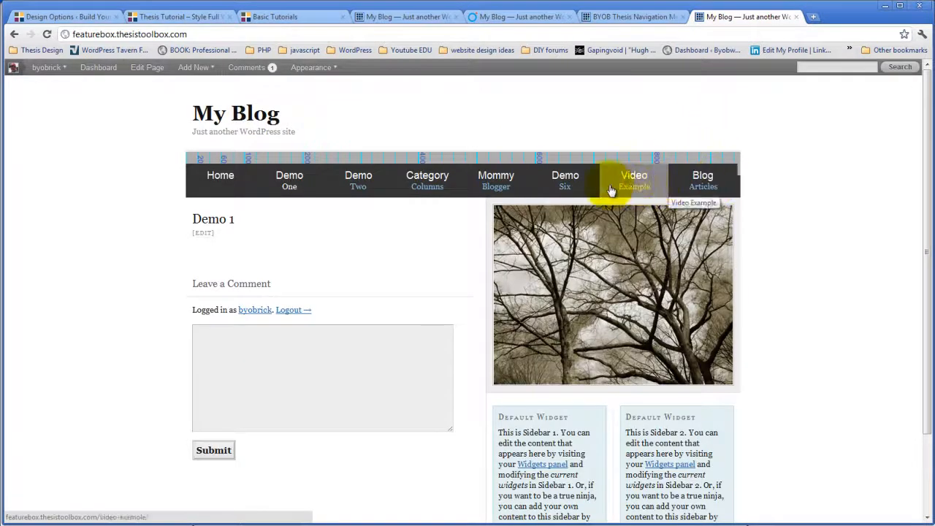
{"action": "mouse_move", "coordinate": [358, 181]}
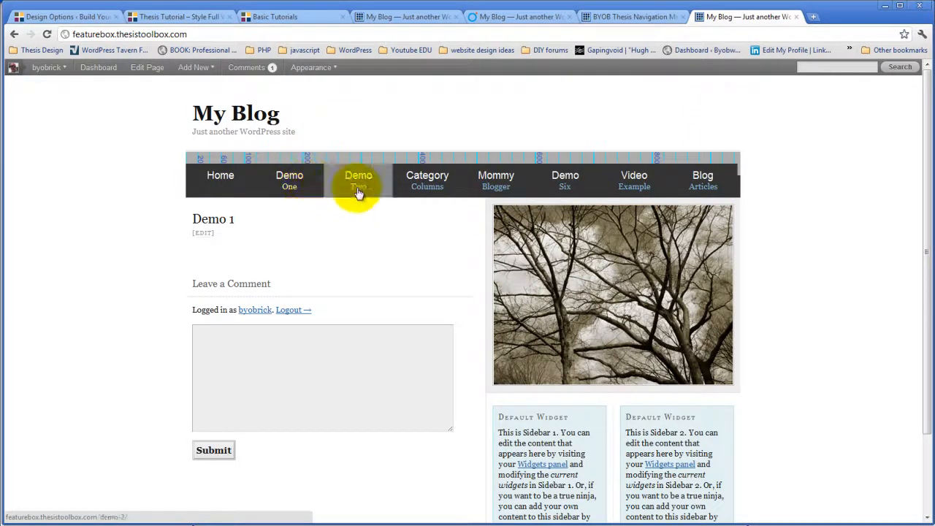
{"action": "left_click", "coordinate": [632, 16]}
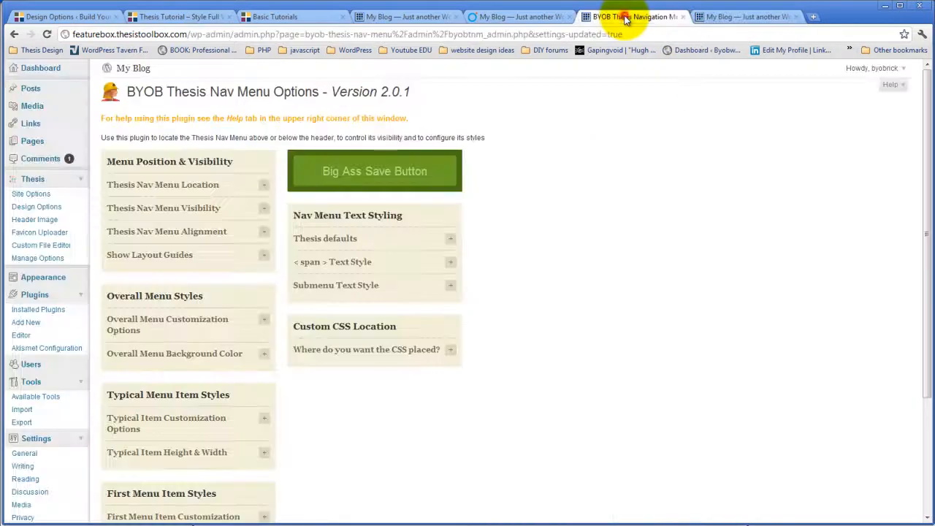
{"action": "scroll", "scroll_direction": "down", "scroll_amount": 3}
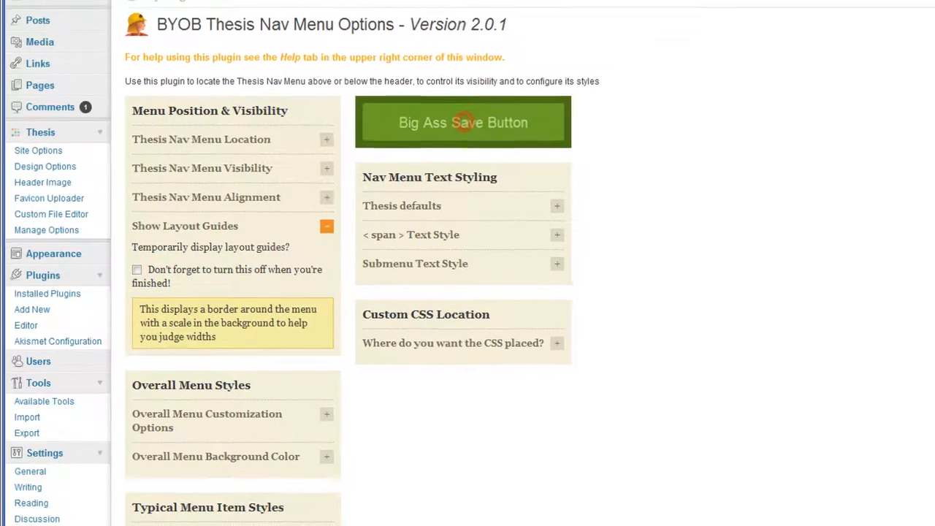
{"action": "left_click", "coordinate": [463, 122]}
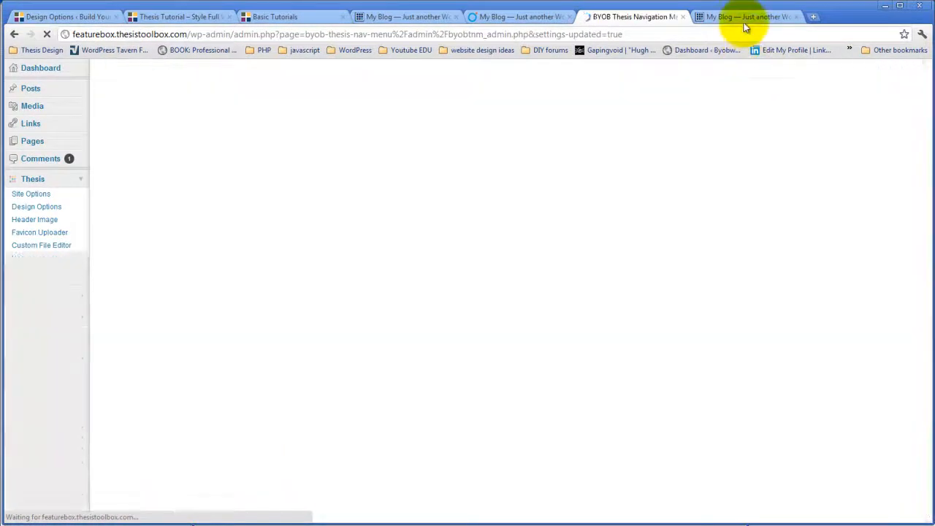
{"action": "left_click", "coordinate": [746, 16]}
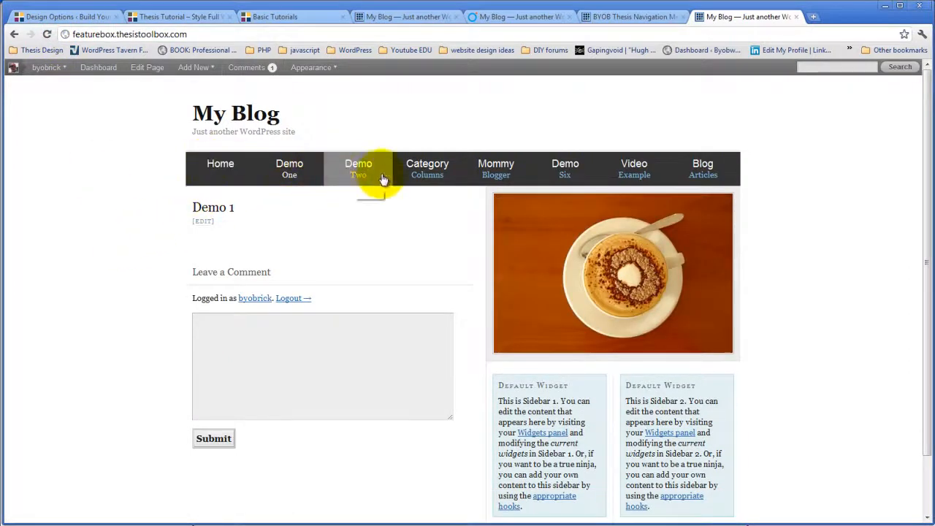
- Visit the Demo Two page from the site menu, then return to the nav menu options
{"action": "left_click", "coordinate": [358, 168]}
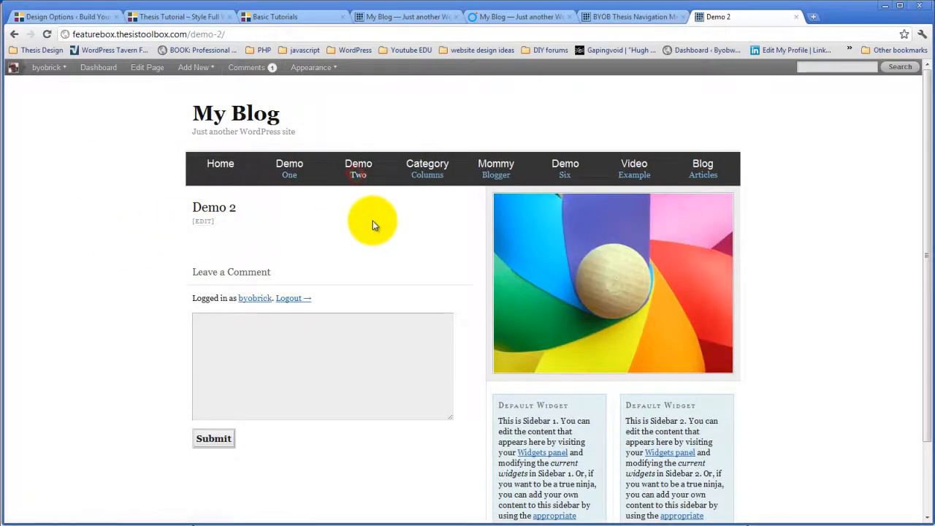
{"action": "mouse_move", "coordinate": [702, 168]}
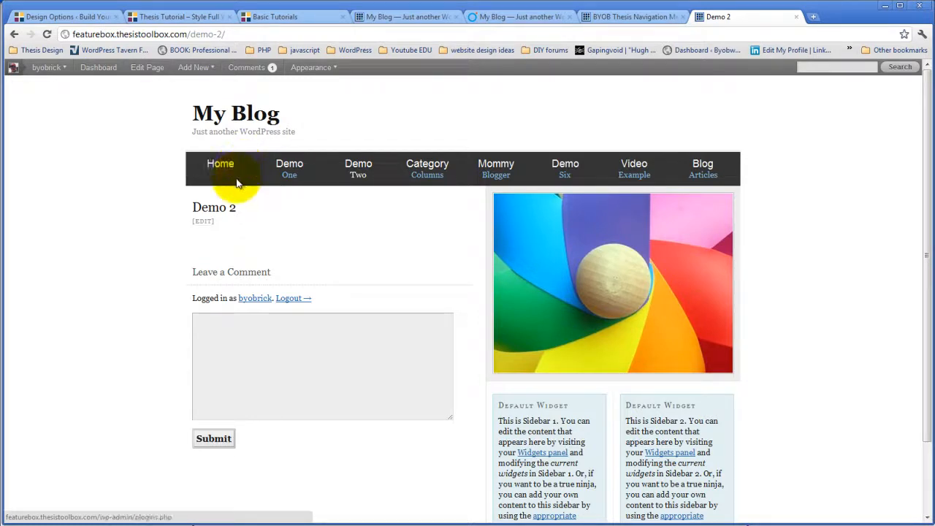
{"action": "mouse_move", "coordinate": [220, 164]}
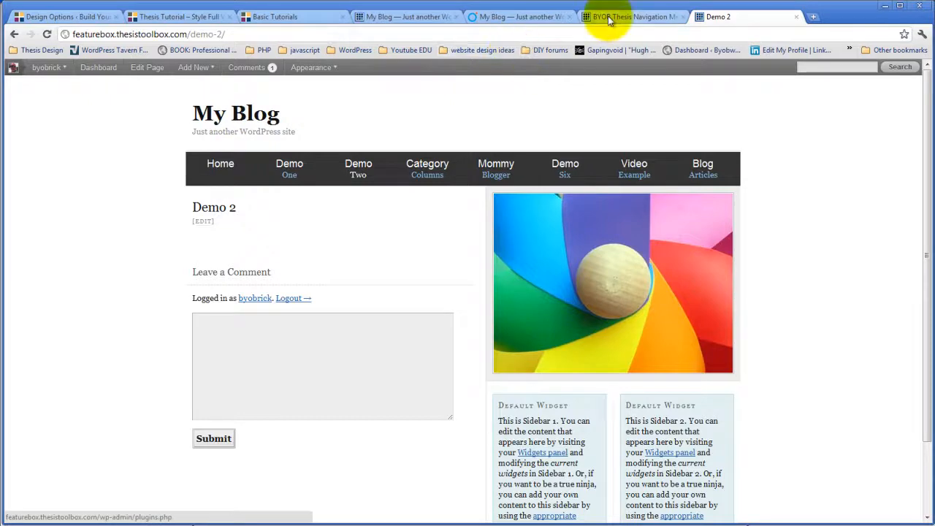
{"action": "left_click", "coordinate": [632, 16]}
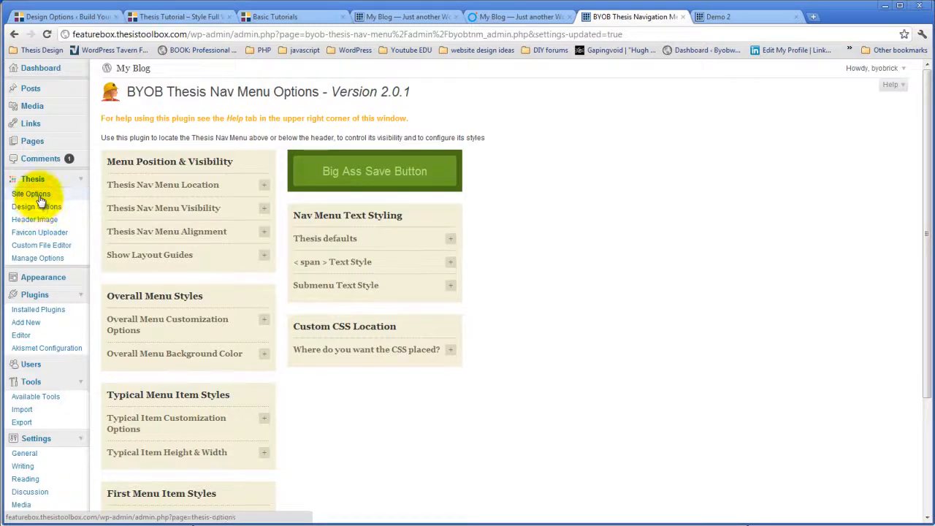
- Edit the Navigation Menu Pages settings in Thesis Site Options, save, and view Demo 2
{"action": "left_click", "coordinate": [32, 193]}
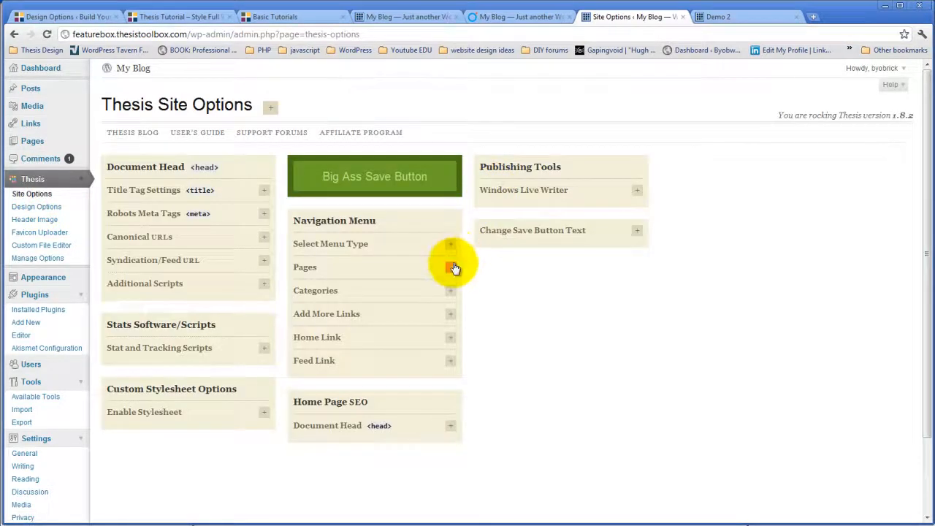
{"action": "left_click", "coordinate": [450, 267]}
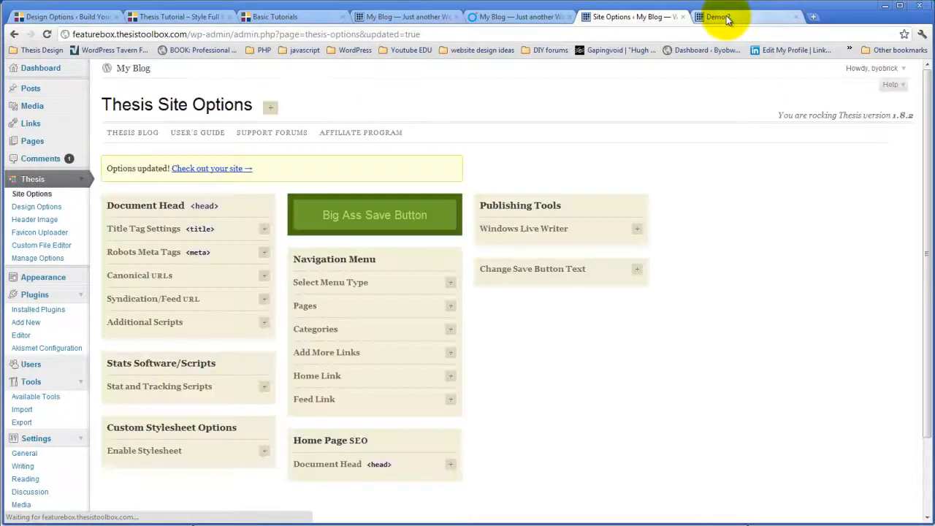
{"action": "left_click", "coordinate": [730, 16]}
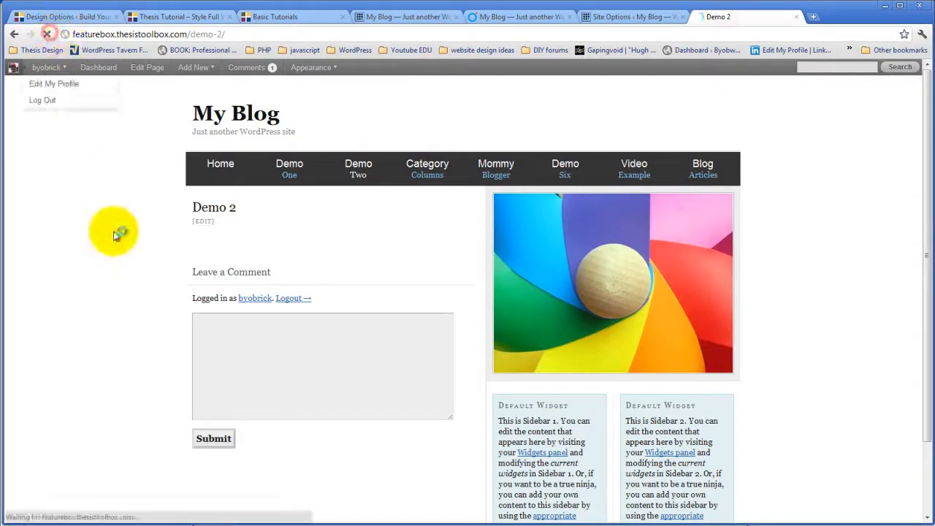